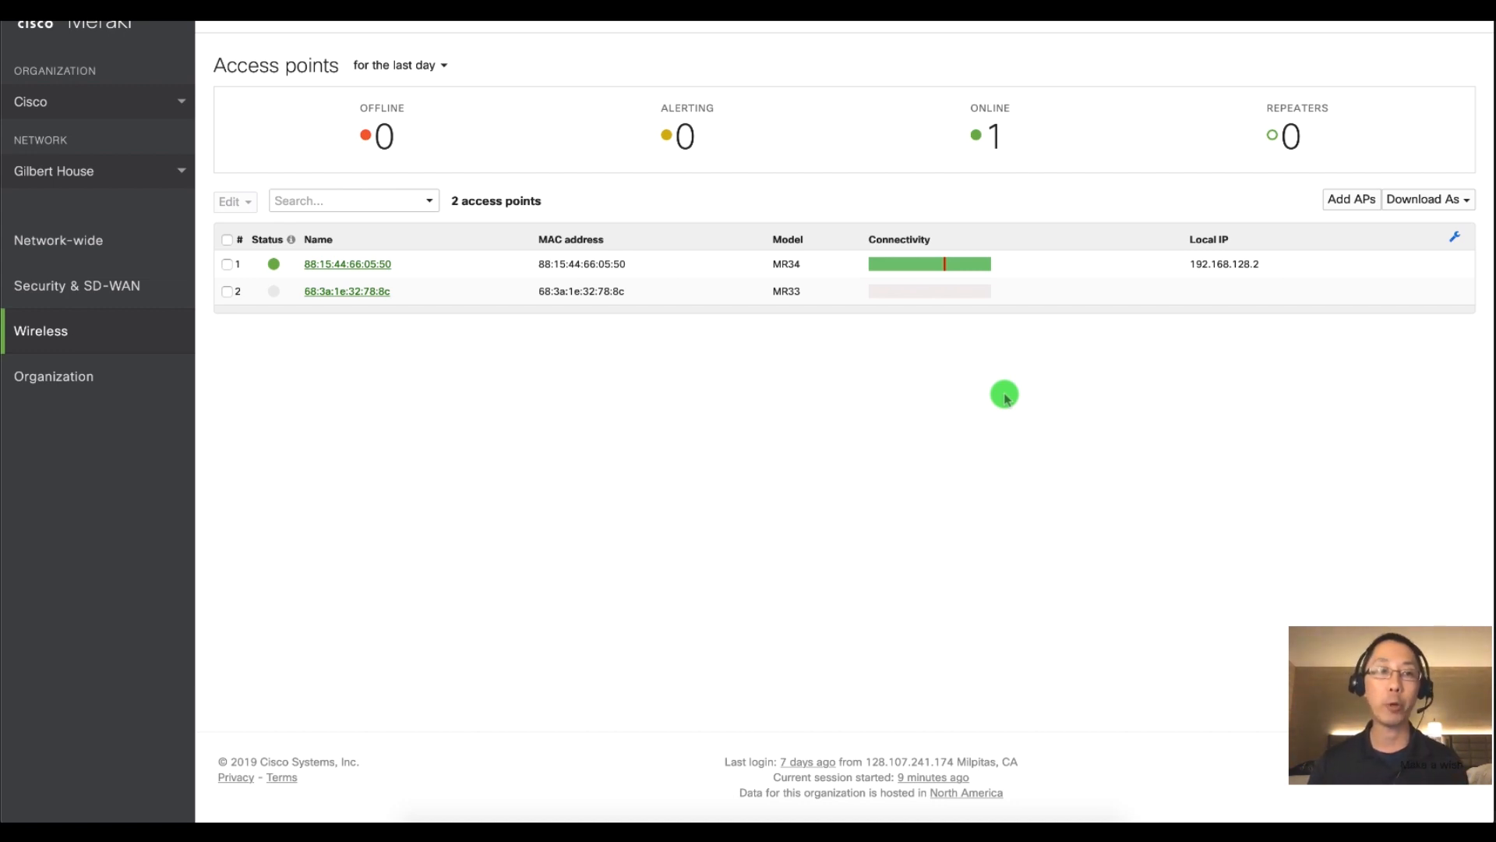
Search the access point list for the MR34 unit.
{"action": "left_click", "coordinate": [40, 331]}
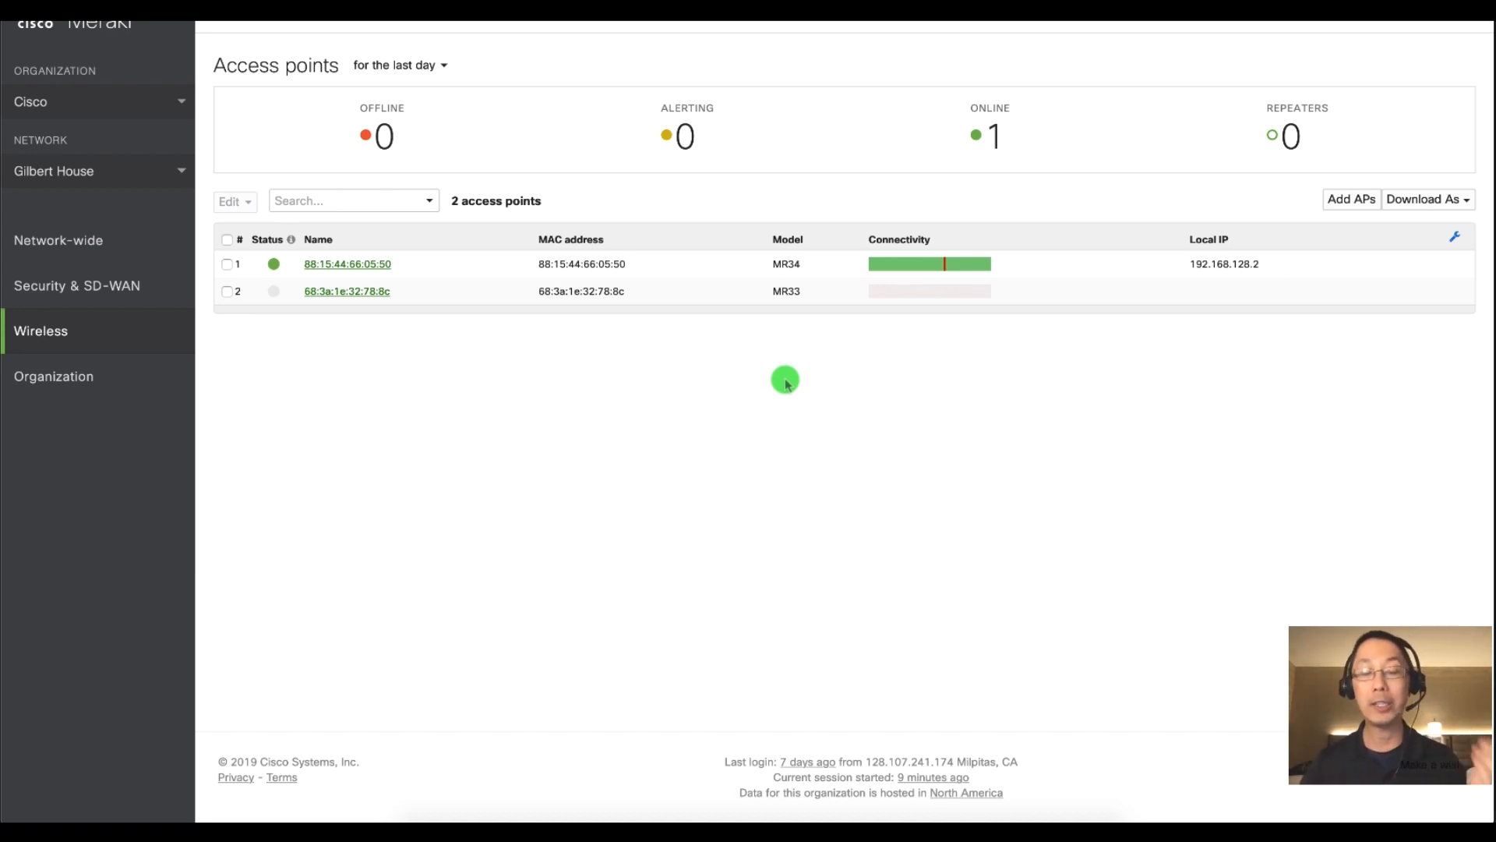
{"action": "mouse_move", "coordinate": [355, 286]}
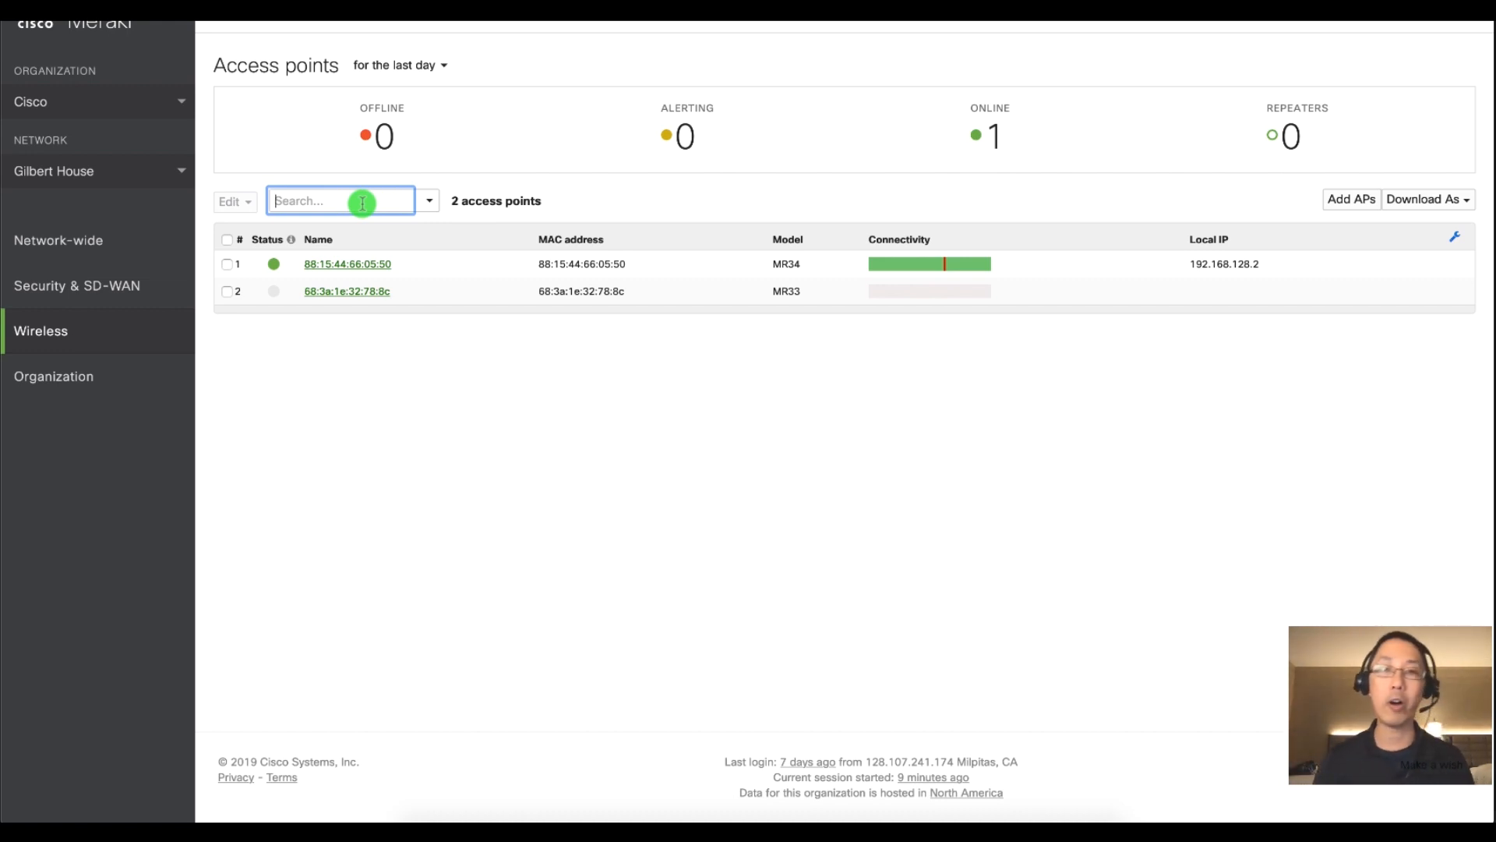
{"action": "mouse_move", "coordinate": [548, 232]}
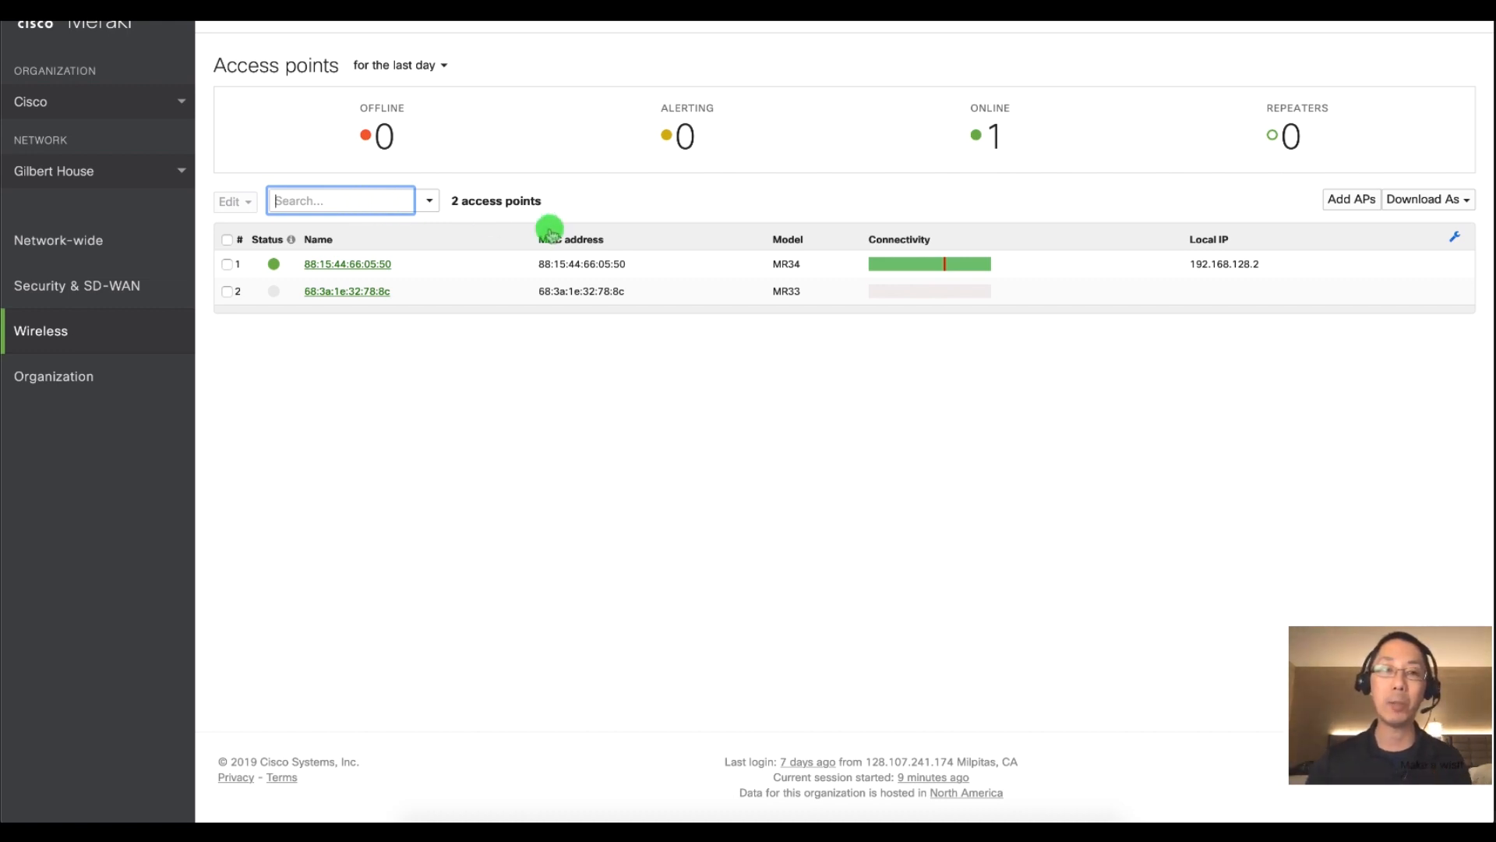
{"action": "mouse_move", "coordinate": [949, 286]}
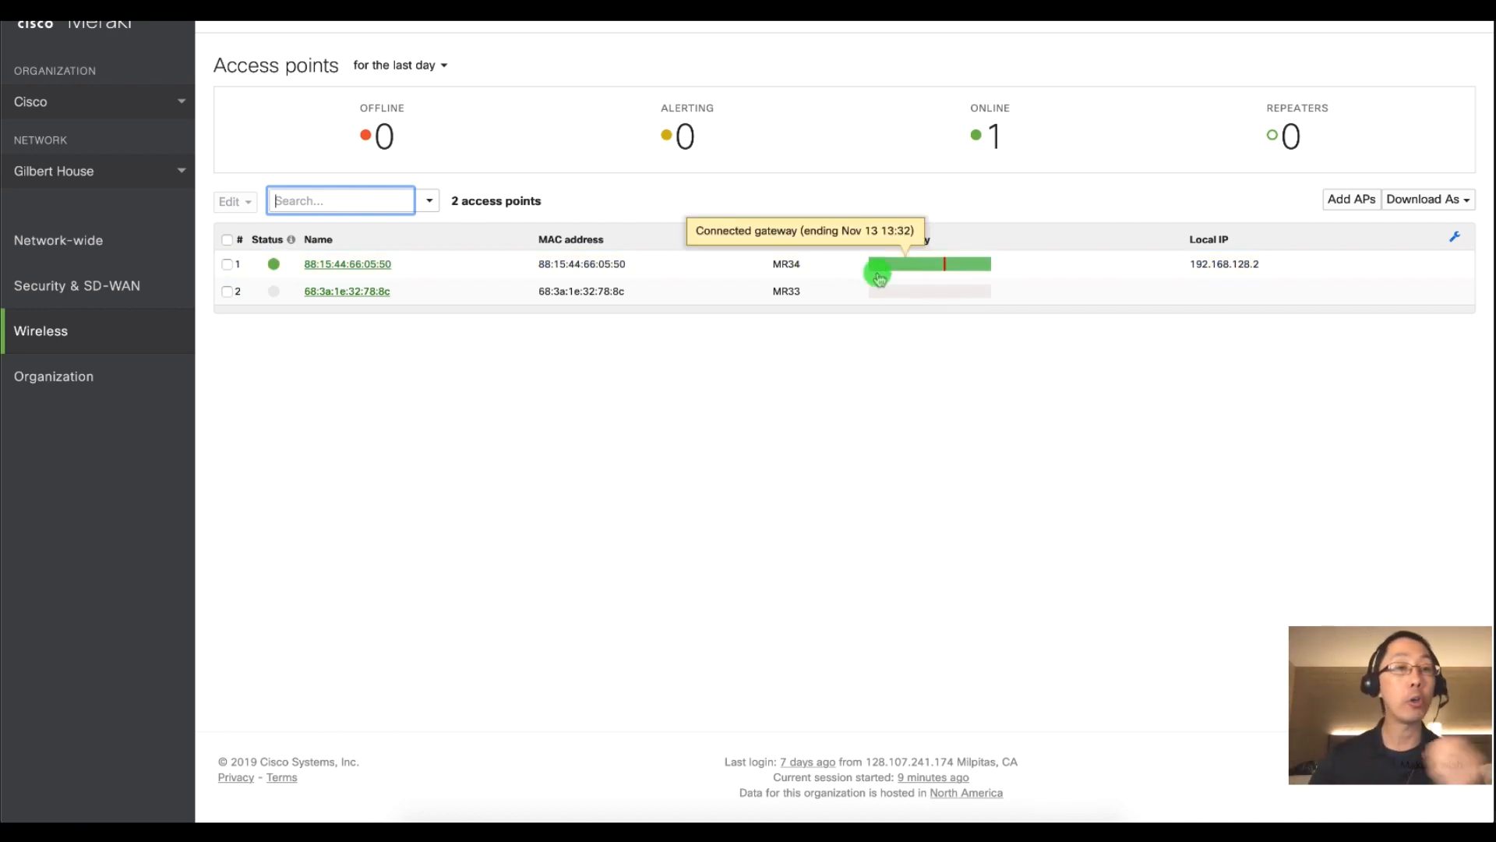
{"action": "left_click", "coordinate": [376, 208]}
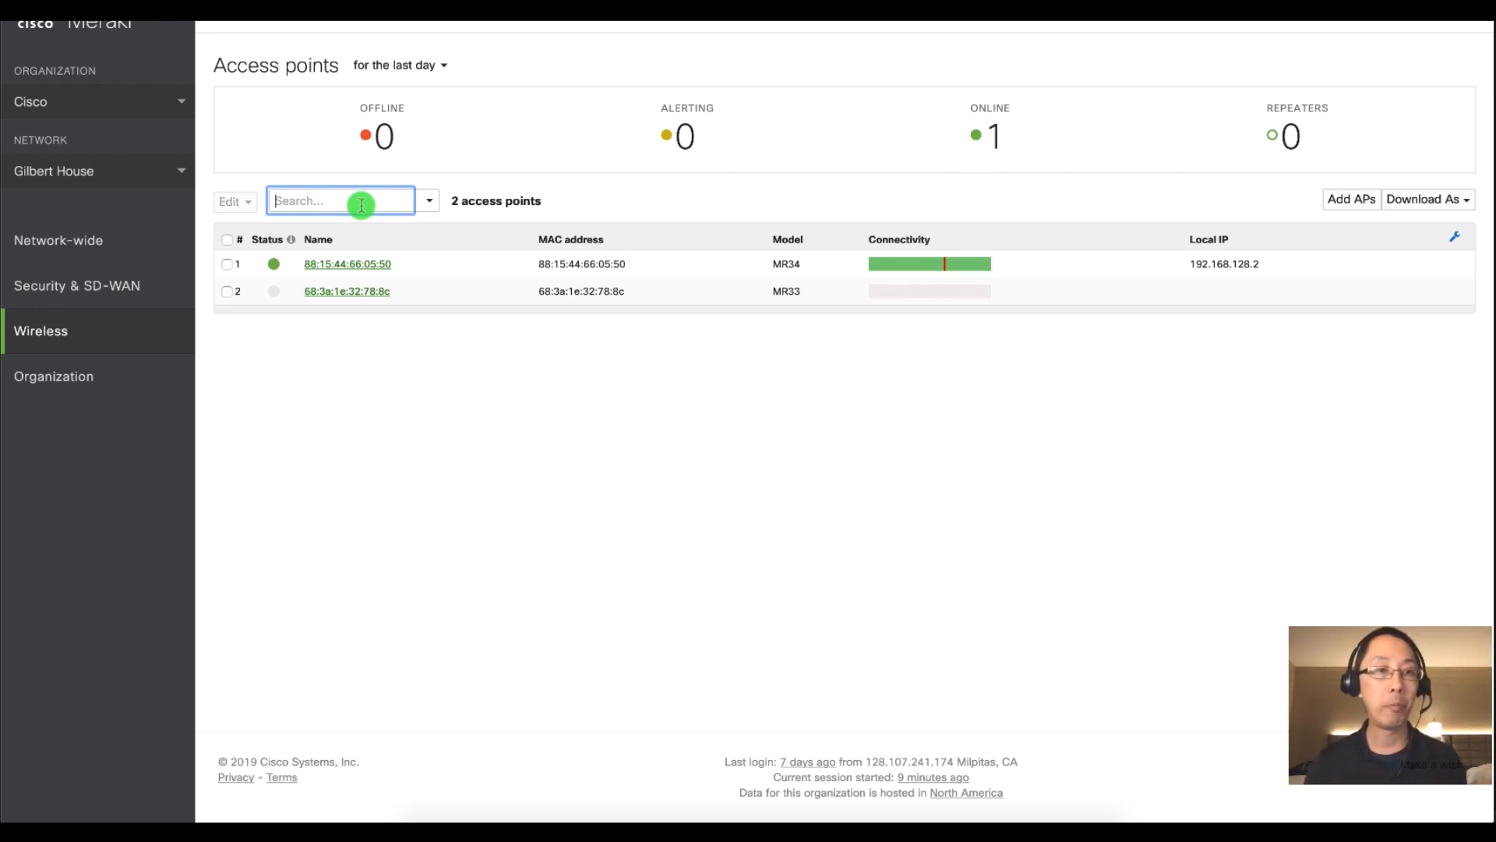
{"action": "type", "text": "05:5"}
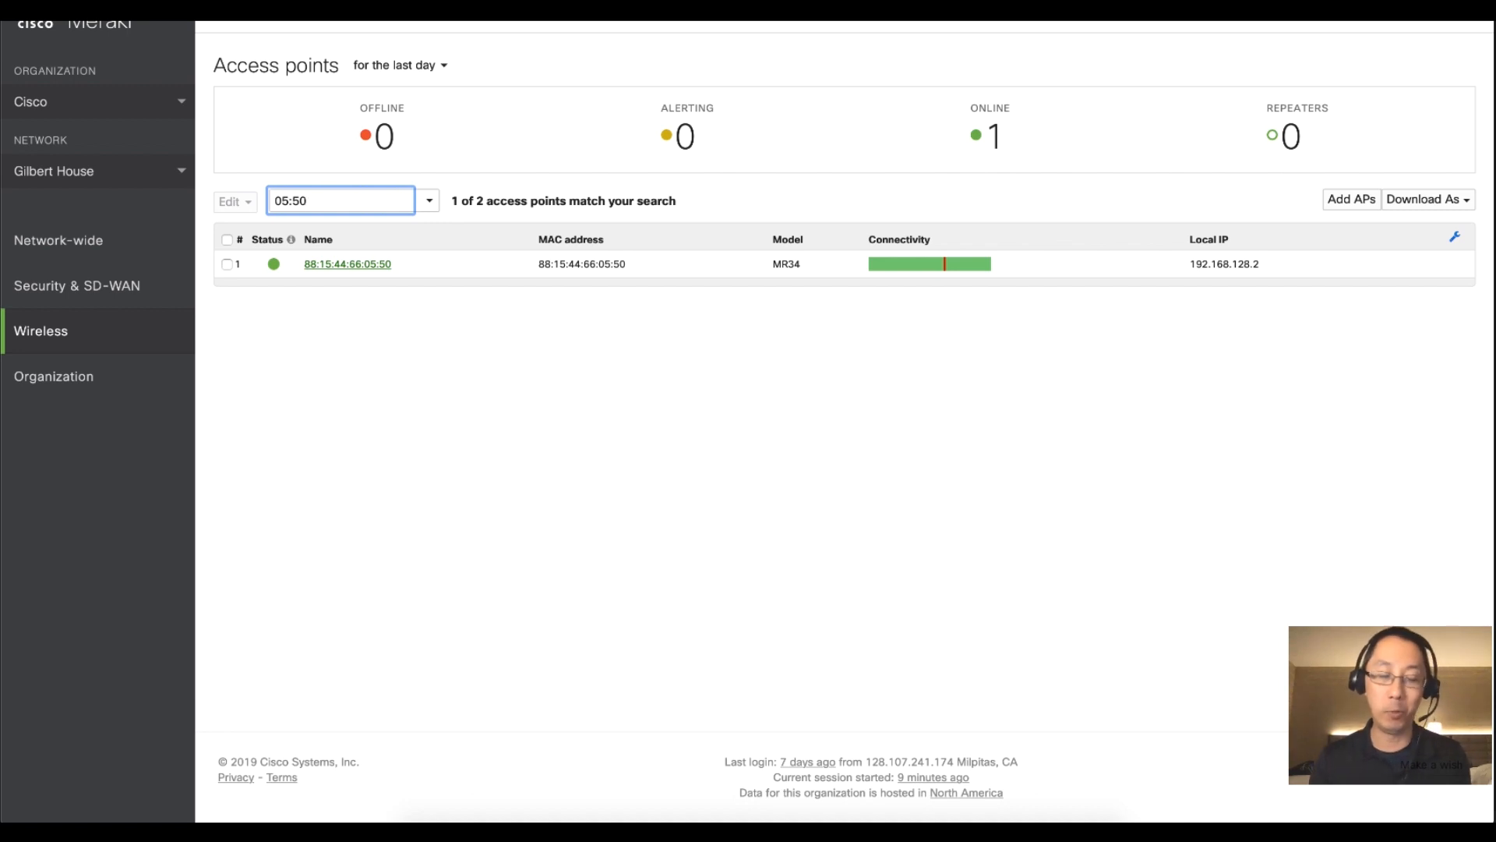
{"action": "type", "text": "0"}
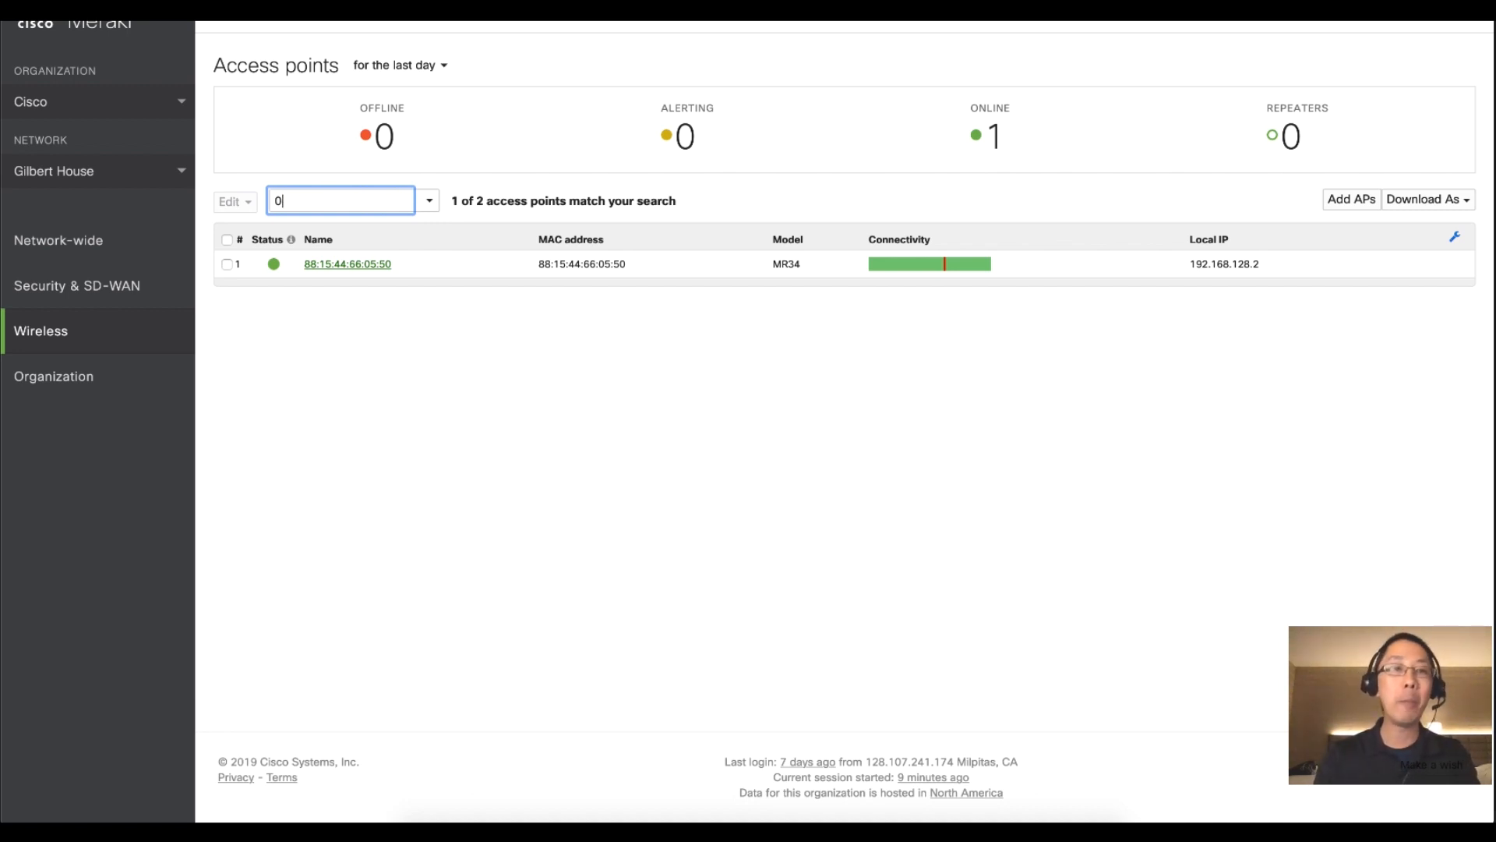
{"action": "type", "text": "mr34"}
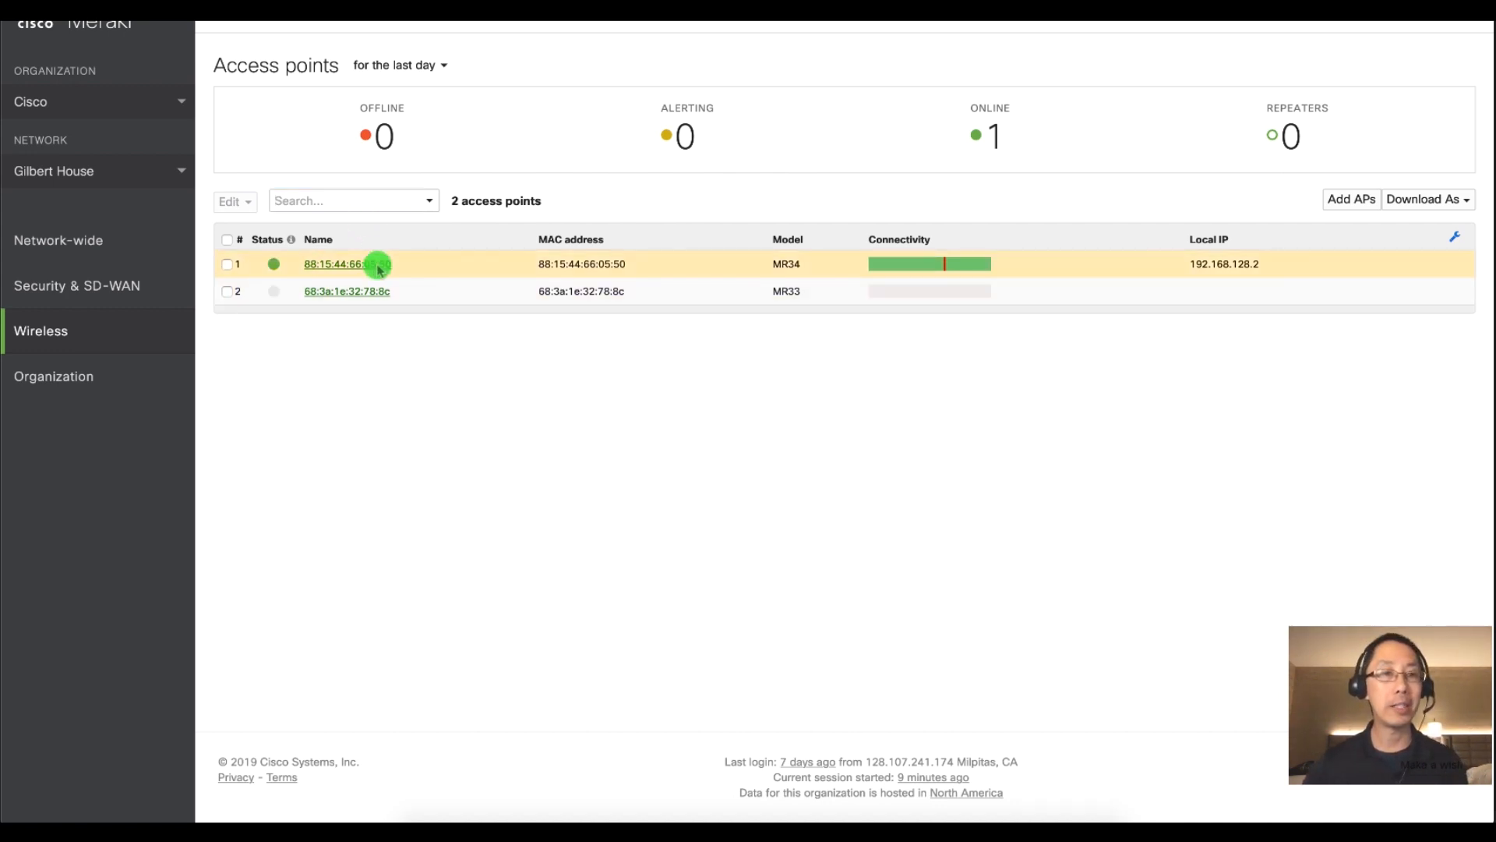
Rename access point 88:15:44:66:05:50 to 1st-floor-ap and save.
{"action": "left_click", "coordinate": [338, 264]}
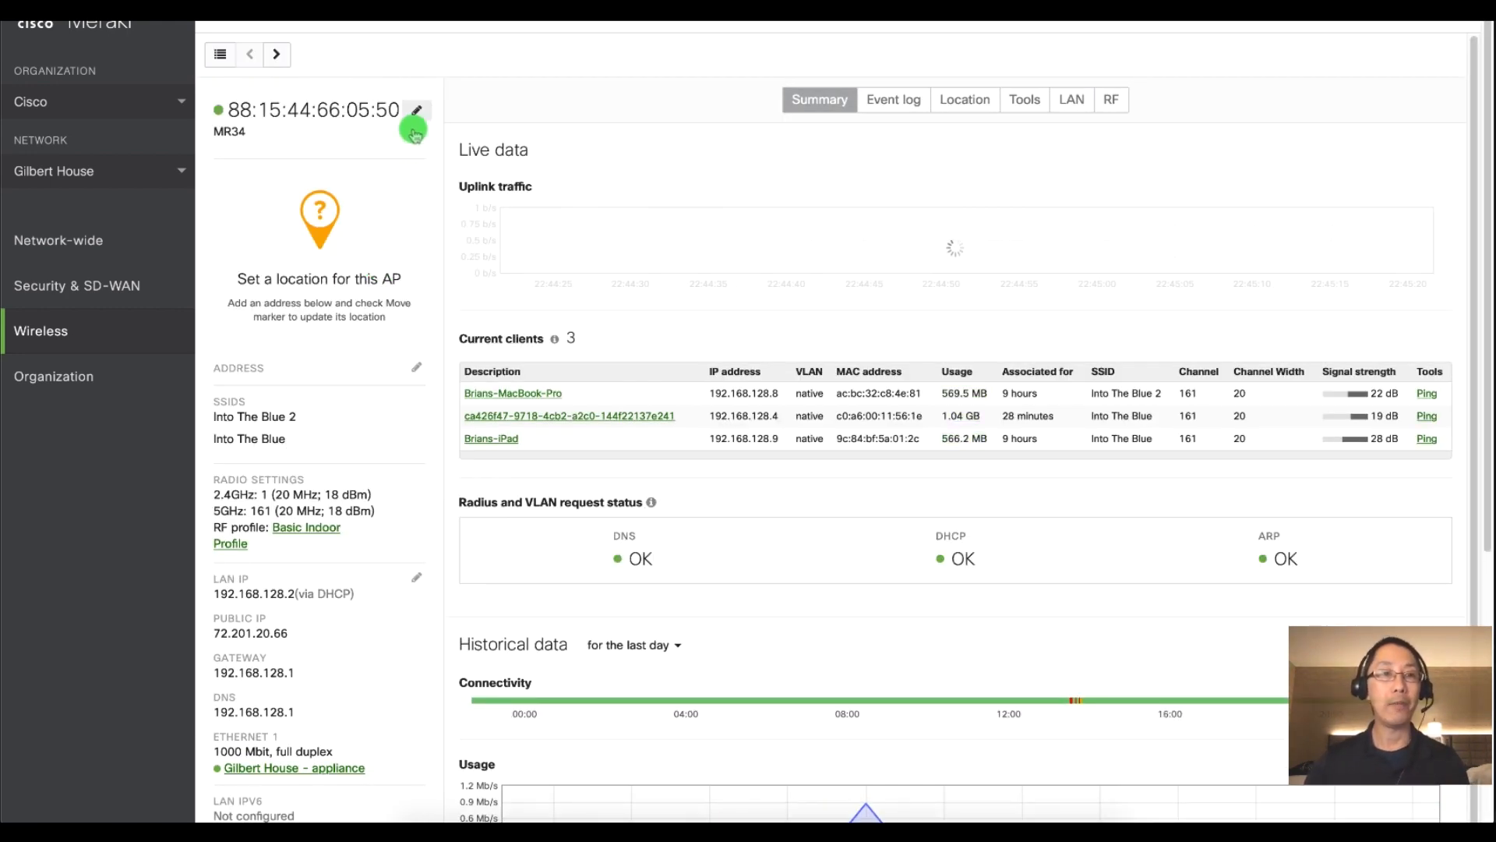
{"action": "mouse_move", "coordinate": [418, 109]}
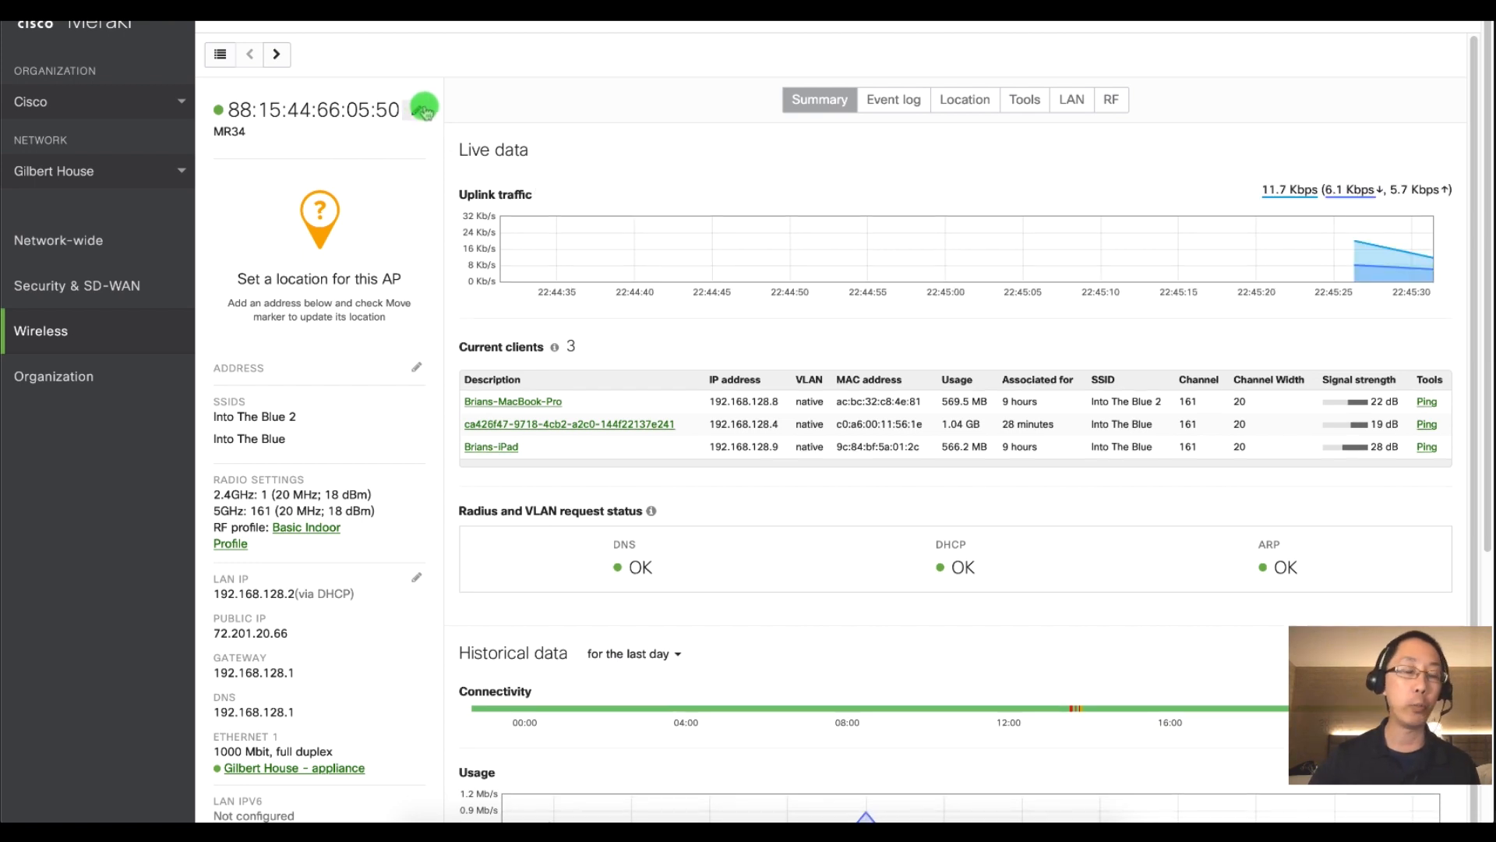
{"action": "left_click", "coordinate": [427, 110]}
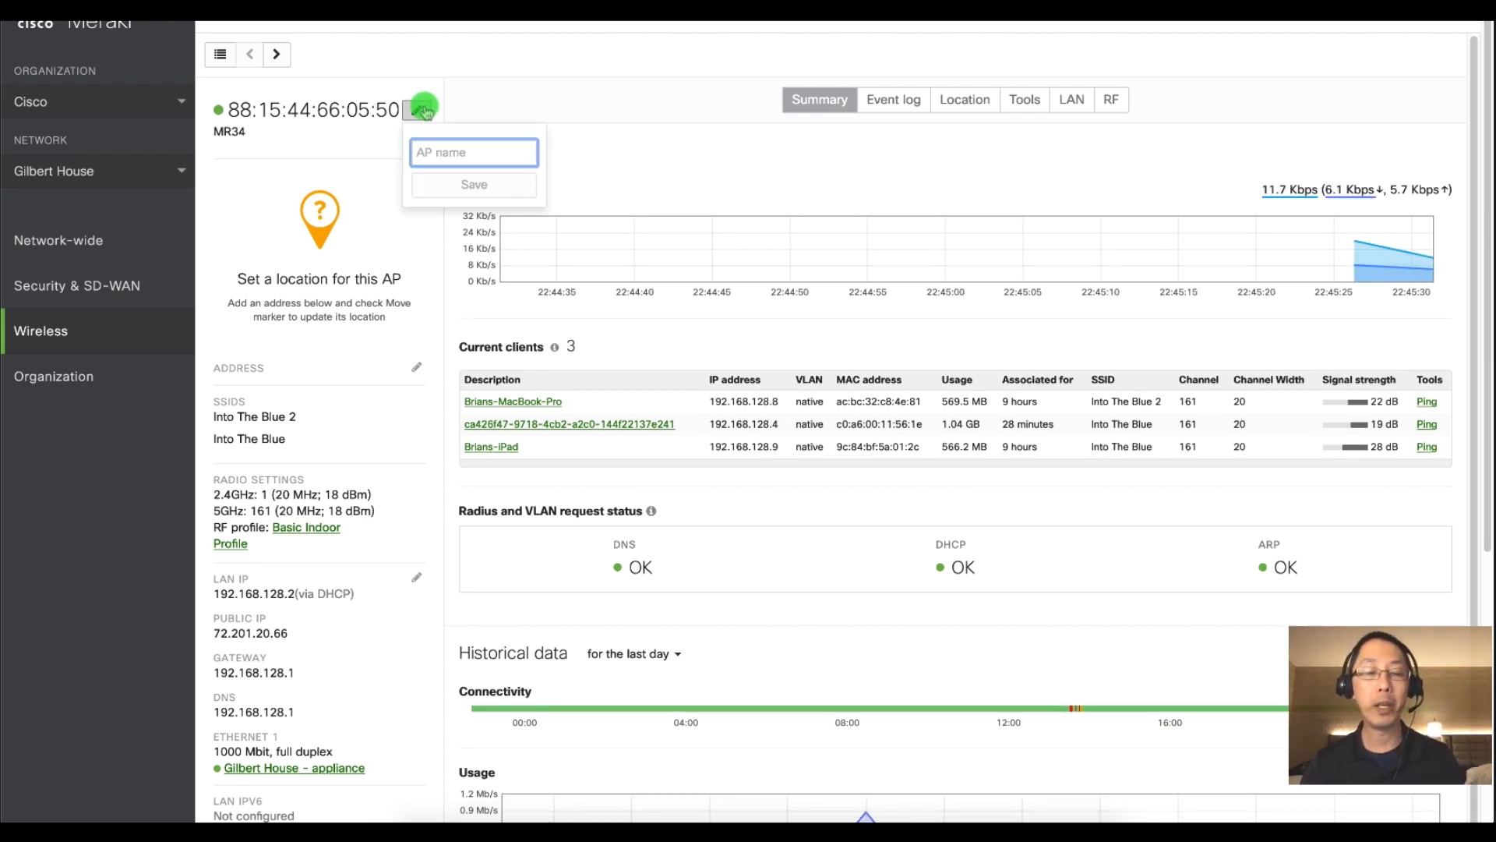
{"action": "type", "text": "1st-floor-ap"}
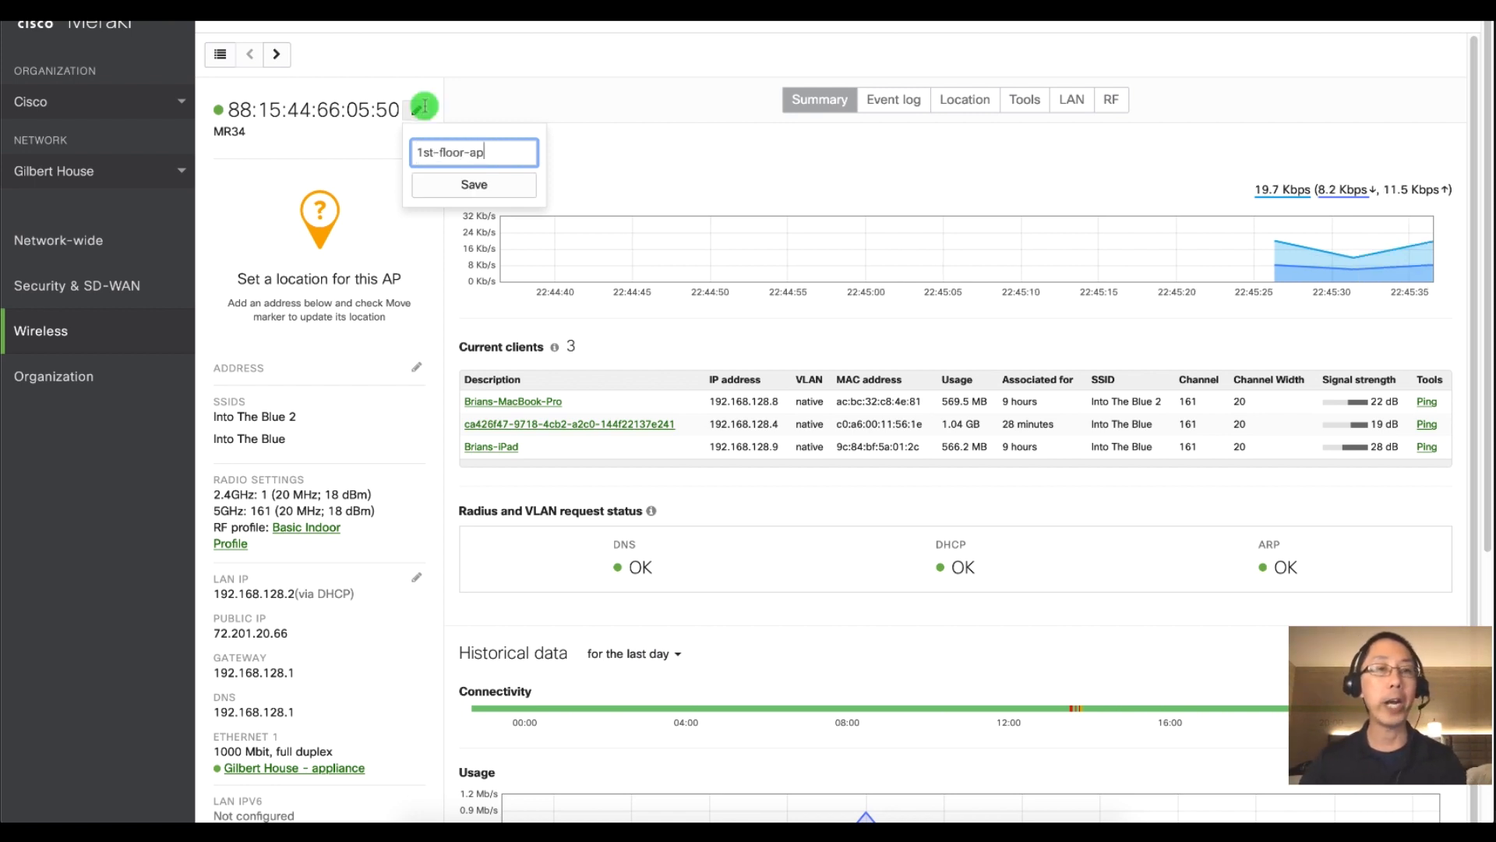
{"action": "left_click", "coordinate": [472, 185]}
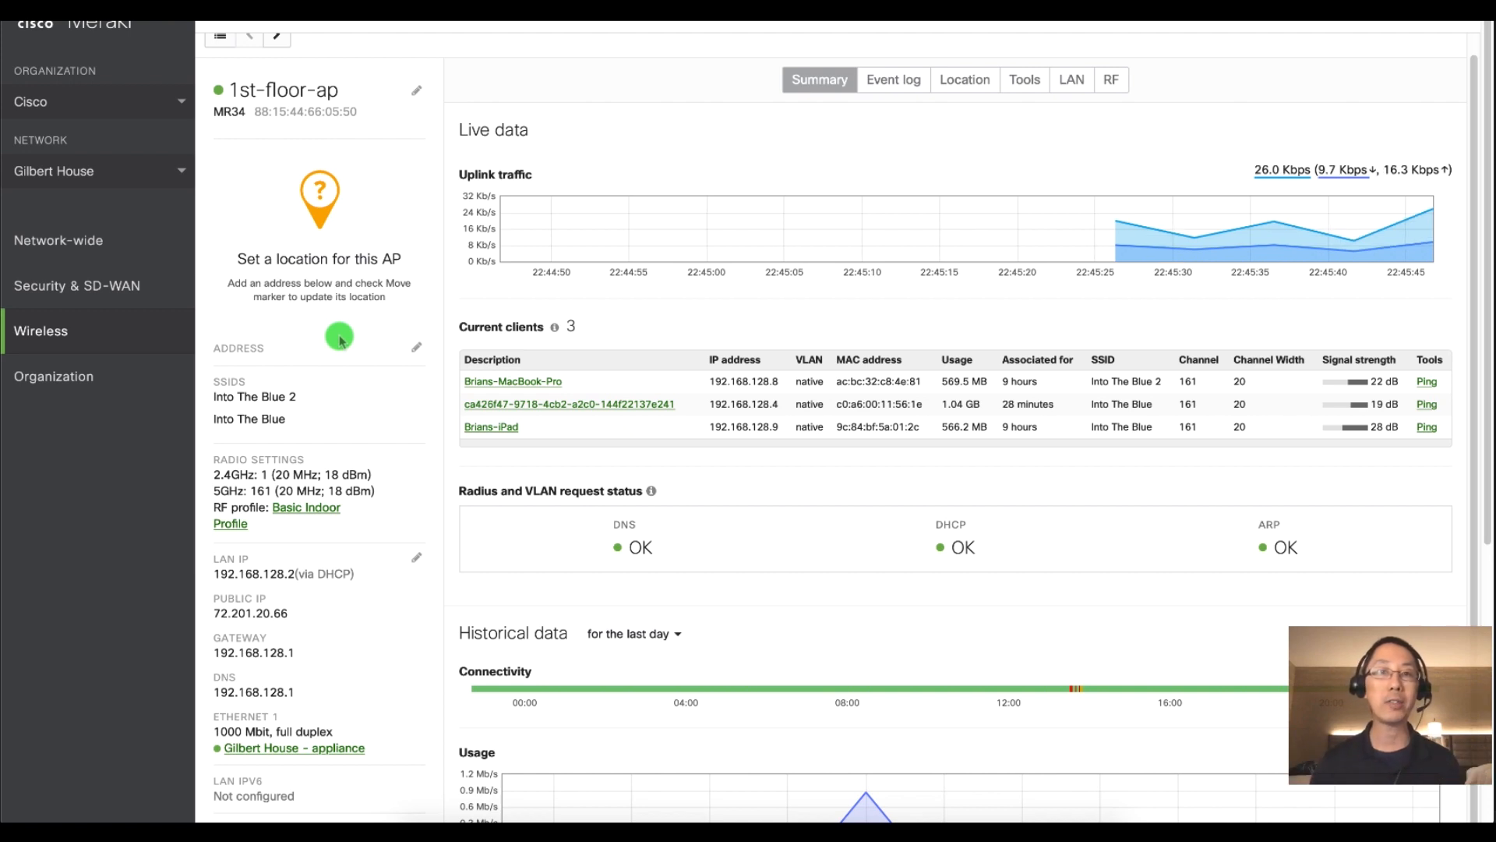
{"action": "mouse_move", "coordinate": [285, 346]}
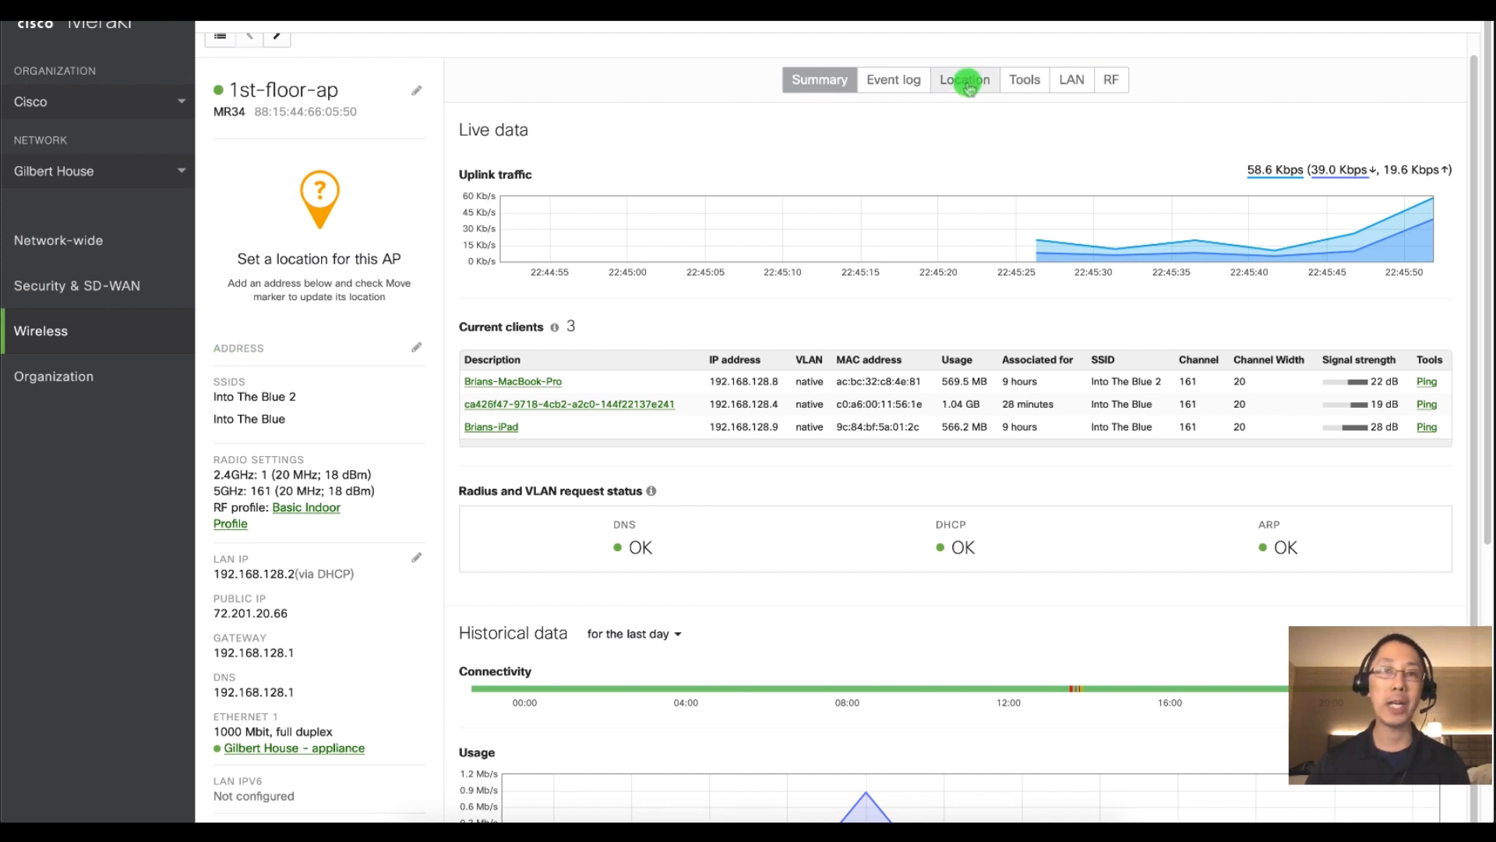
Show the 1st-floor-ap's Location page, which has no location set yet.
{"action": "left_click", "coordinate": [965, 80]}
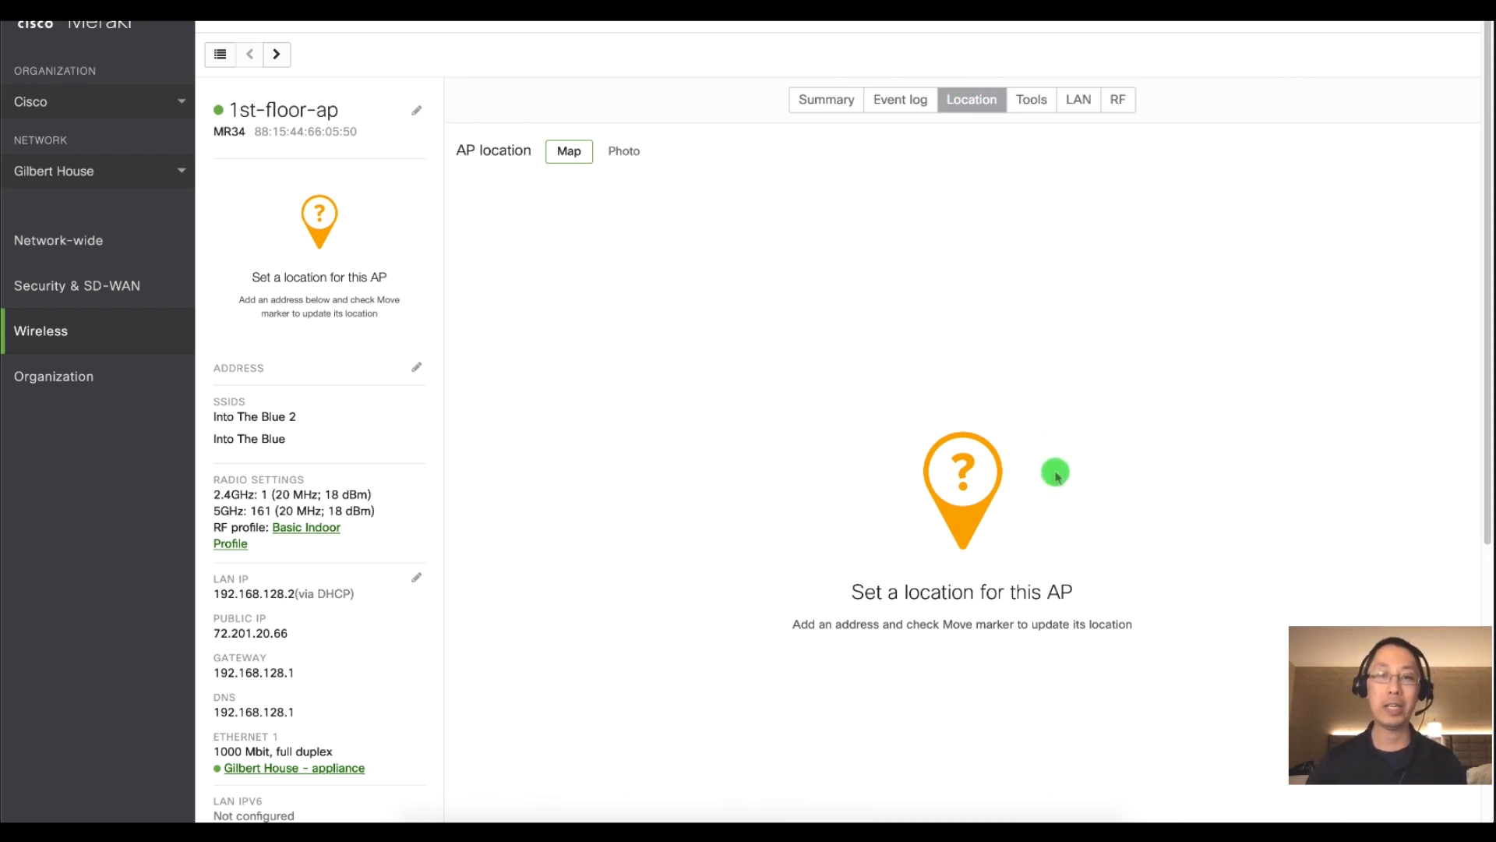
{"action": "mouse_move", "coordinate": [1055, 469]}
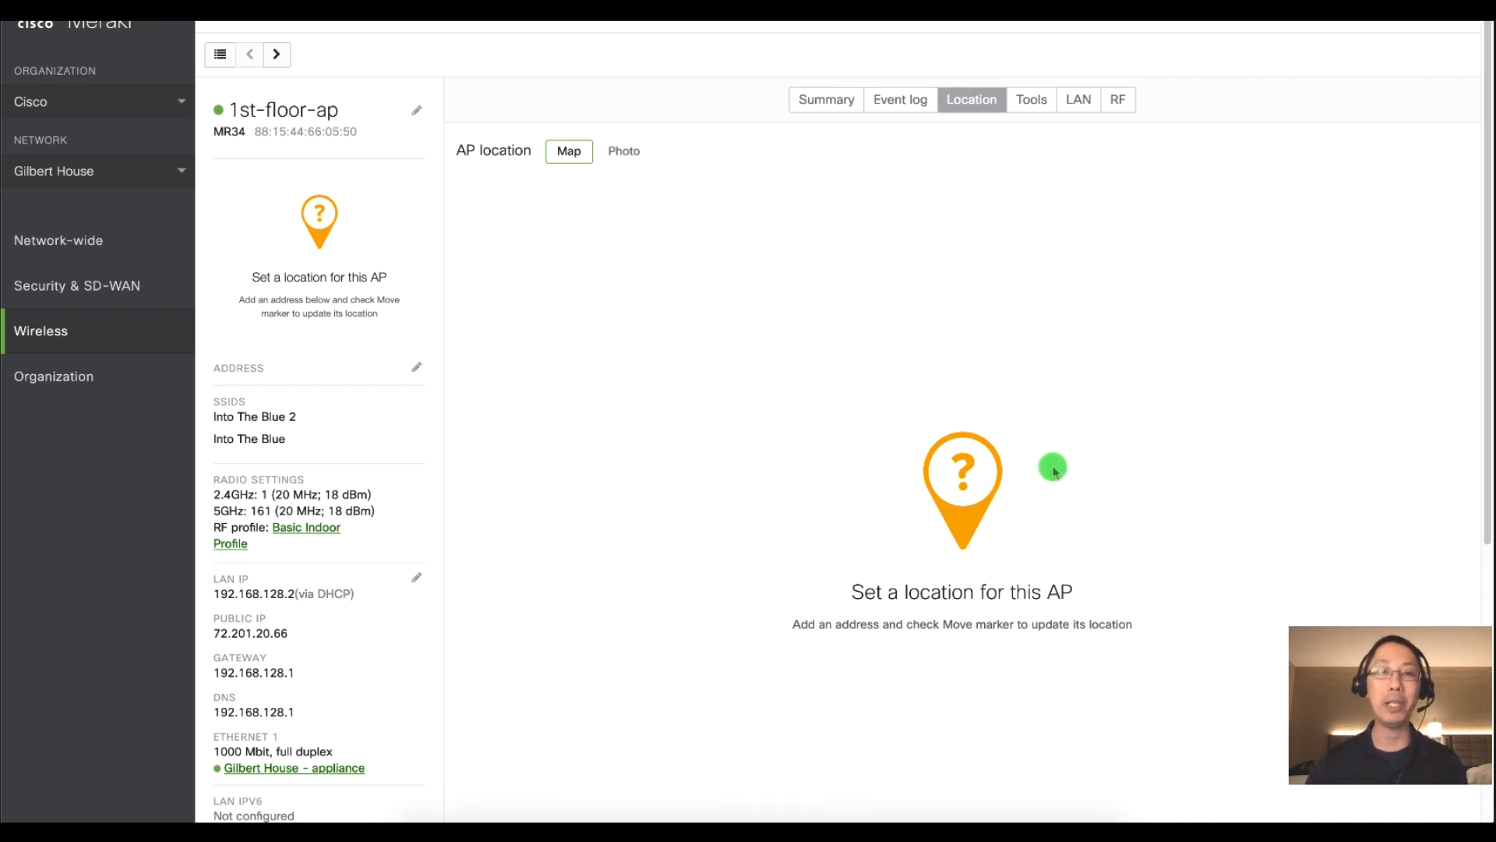
{"action": "mouse_move", "coordinate": [1027, 411]}
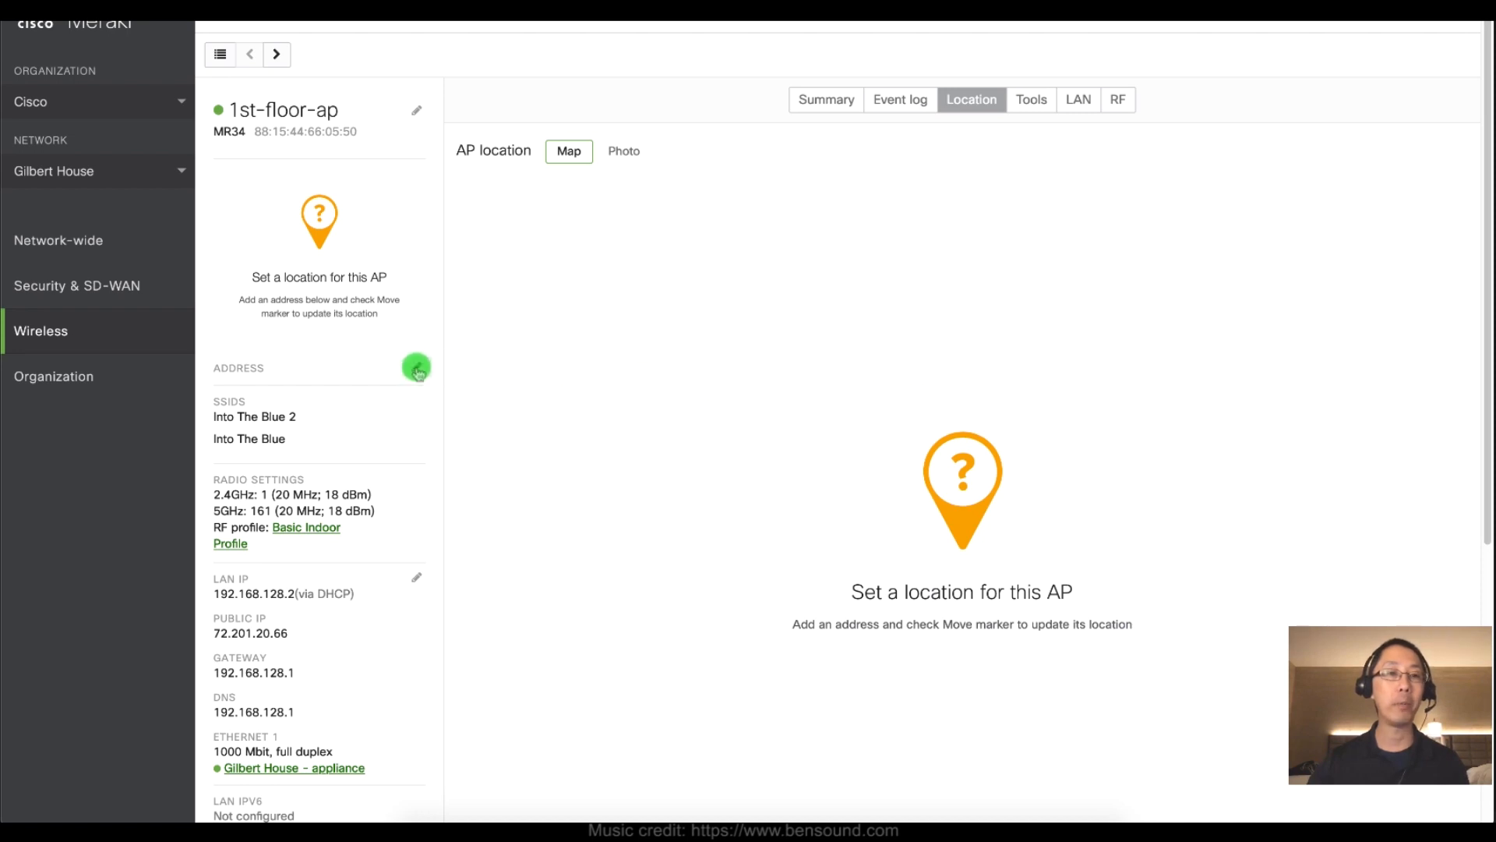
Save the address 'gilbert, az' and drag the AP marker beside N Gilbert Rd.
{"action": "left_click", "coordinate": [417, 367]}
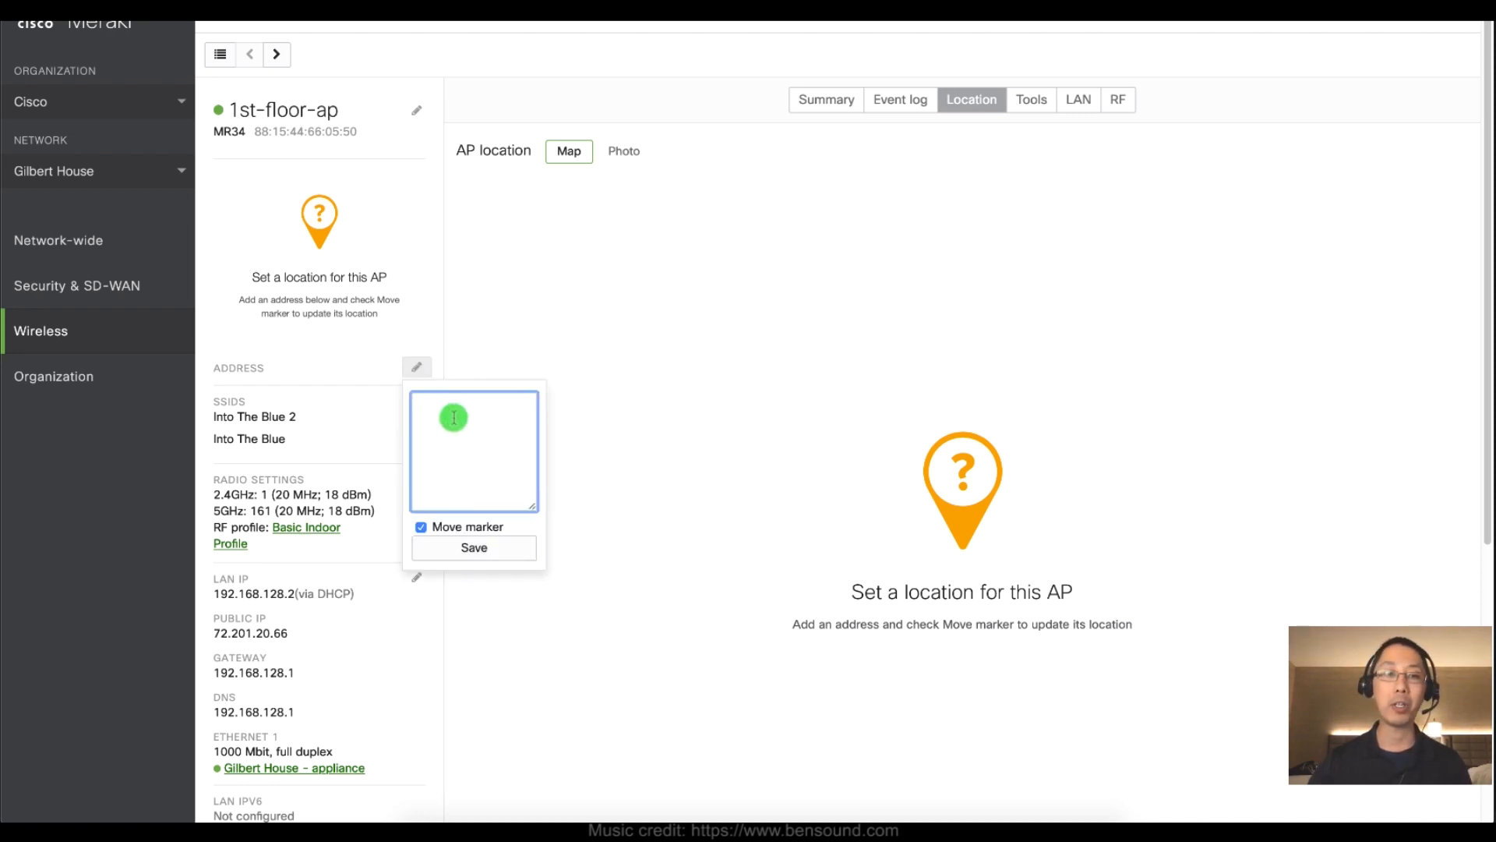
{"action": "type", "text": "gilbert, az"}
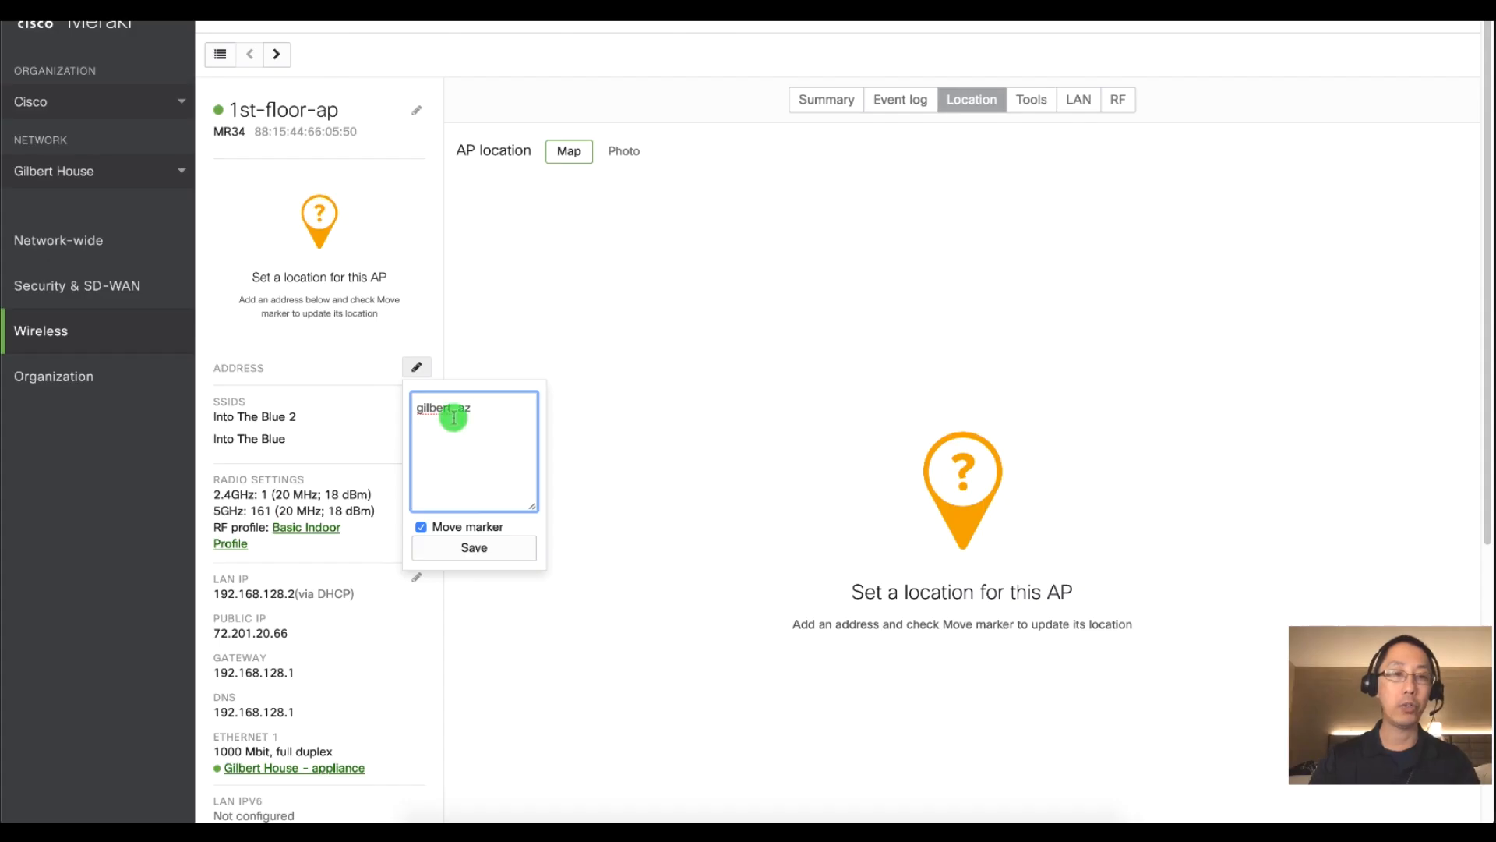
{"action": "left_click", "coordinate": [473, 548]}
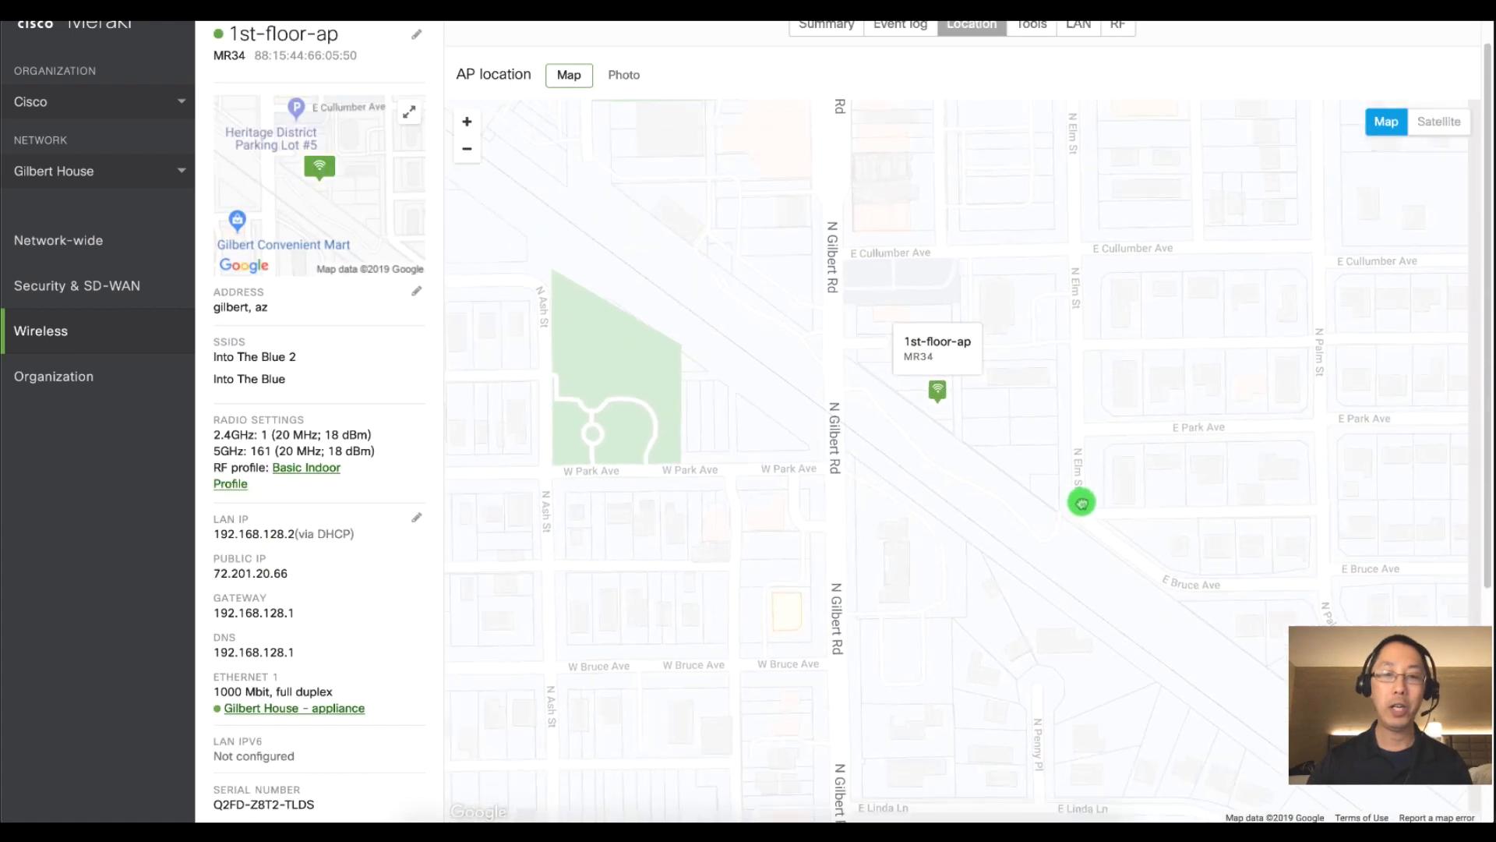
{"action": "left_click_drag", "start_coordinate": [1081, 503], "coordinate": [1113, 421]}
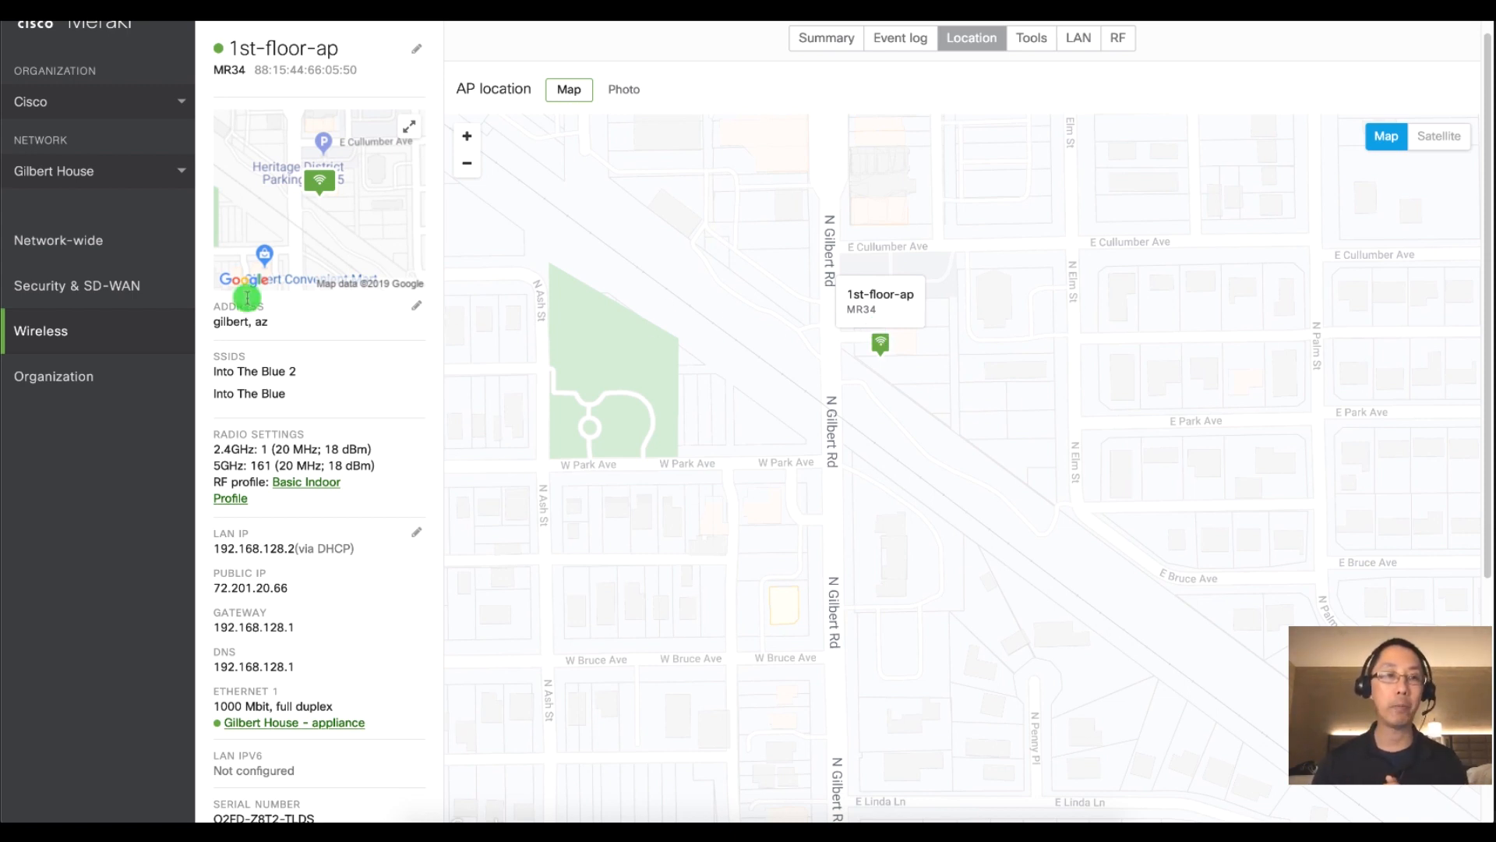
{"action": "mouse_move", "coordinate": [251, 333]}
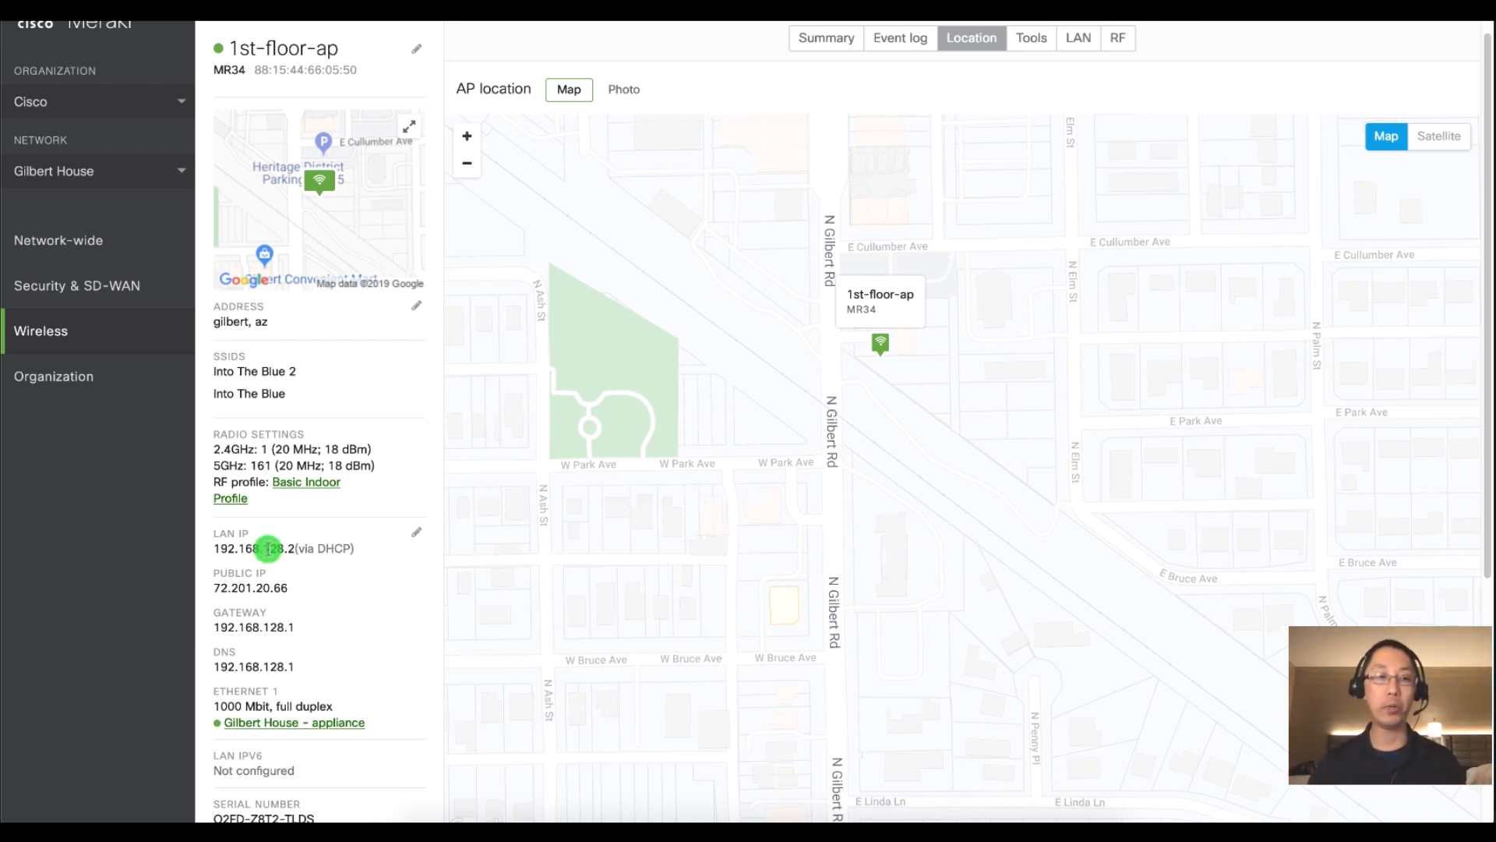
Save the note 'In the living room on top of the bookcase' on 1st-floor-ap.
{"action": "scroll", "scroll_direction": "down", "scroll_amount": 3}
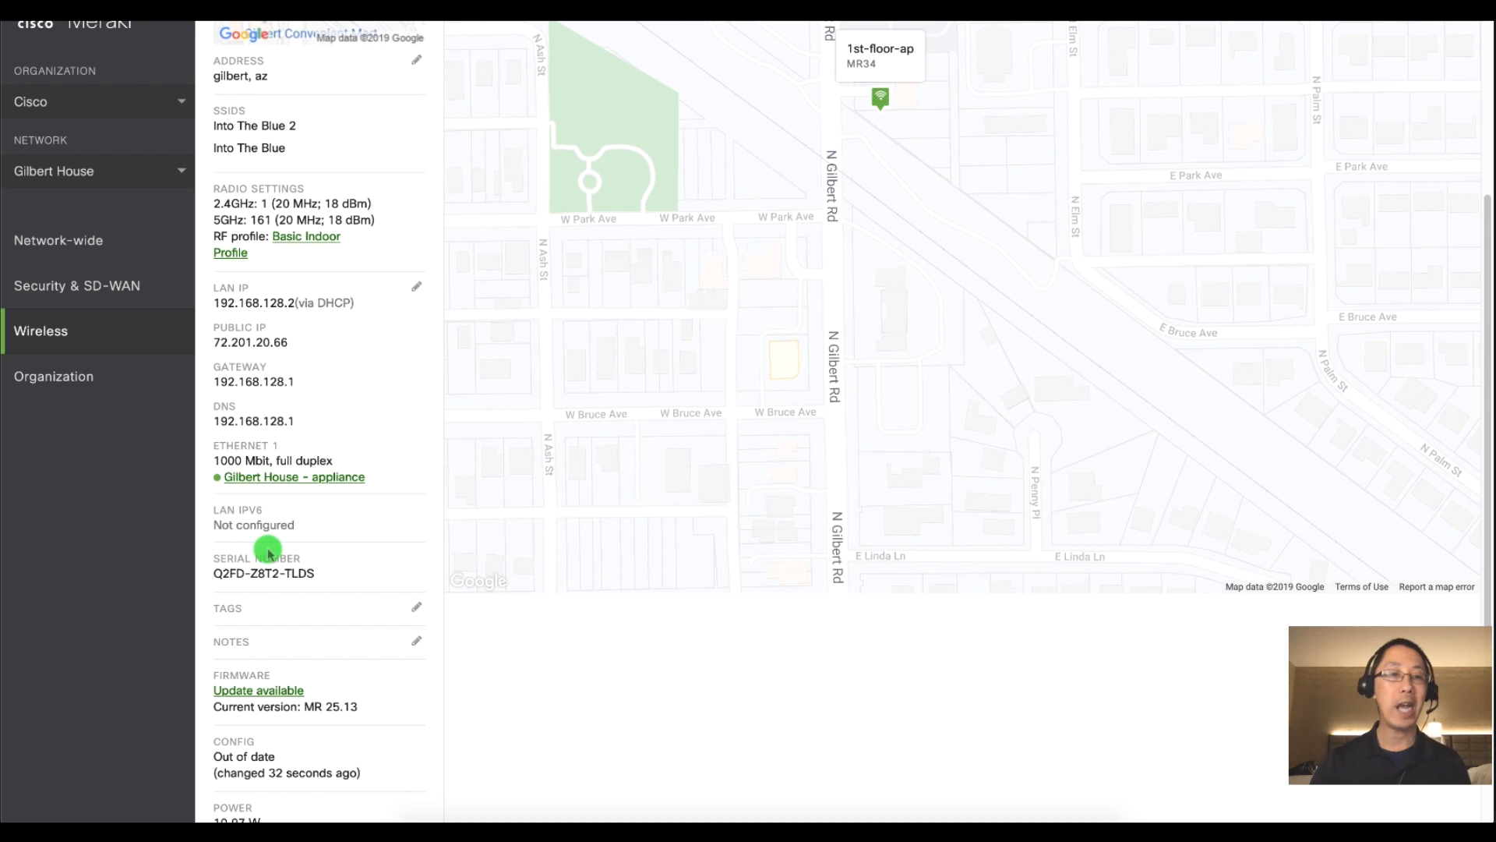
{"action": "mouse_move", "coordinate": [326, 644]}
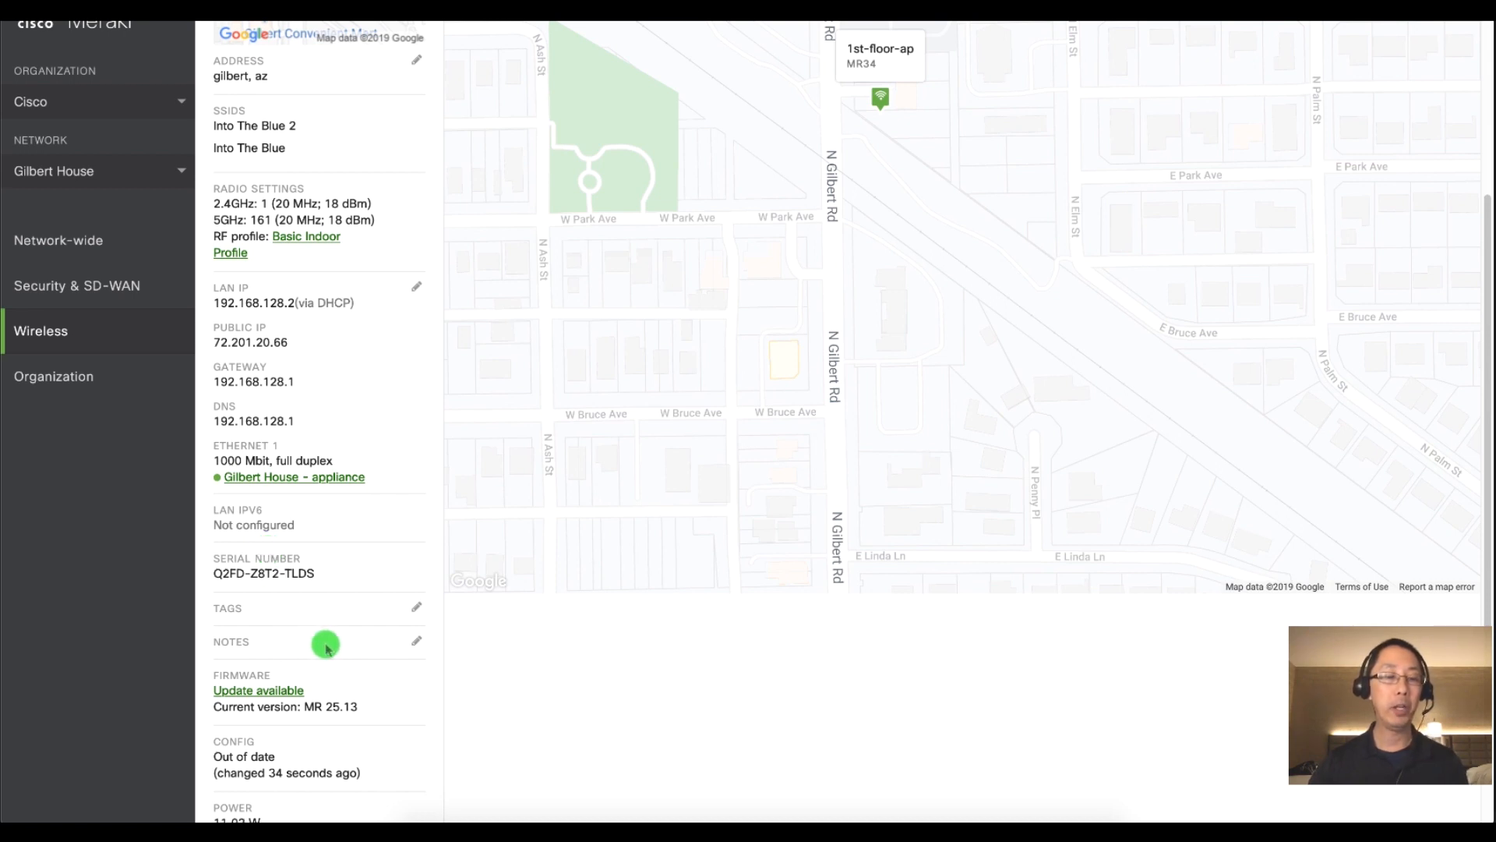
{"action": "left_click", "coordinate": [416, 642]}
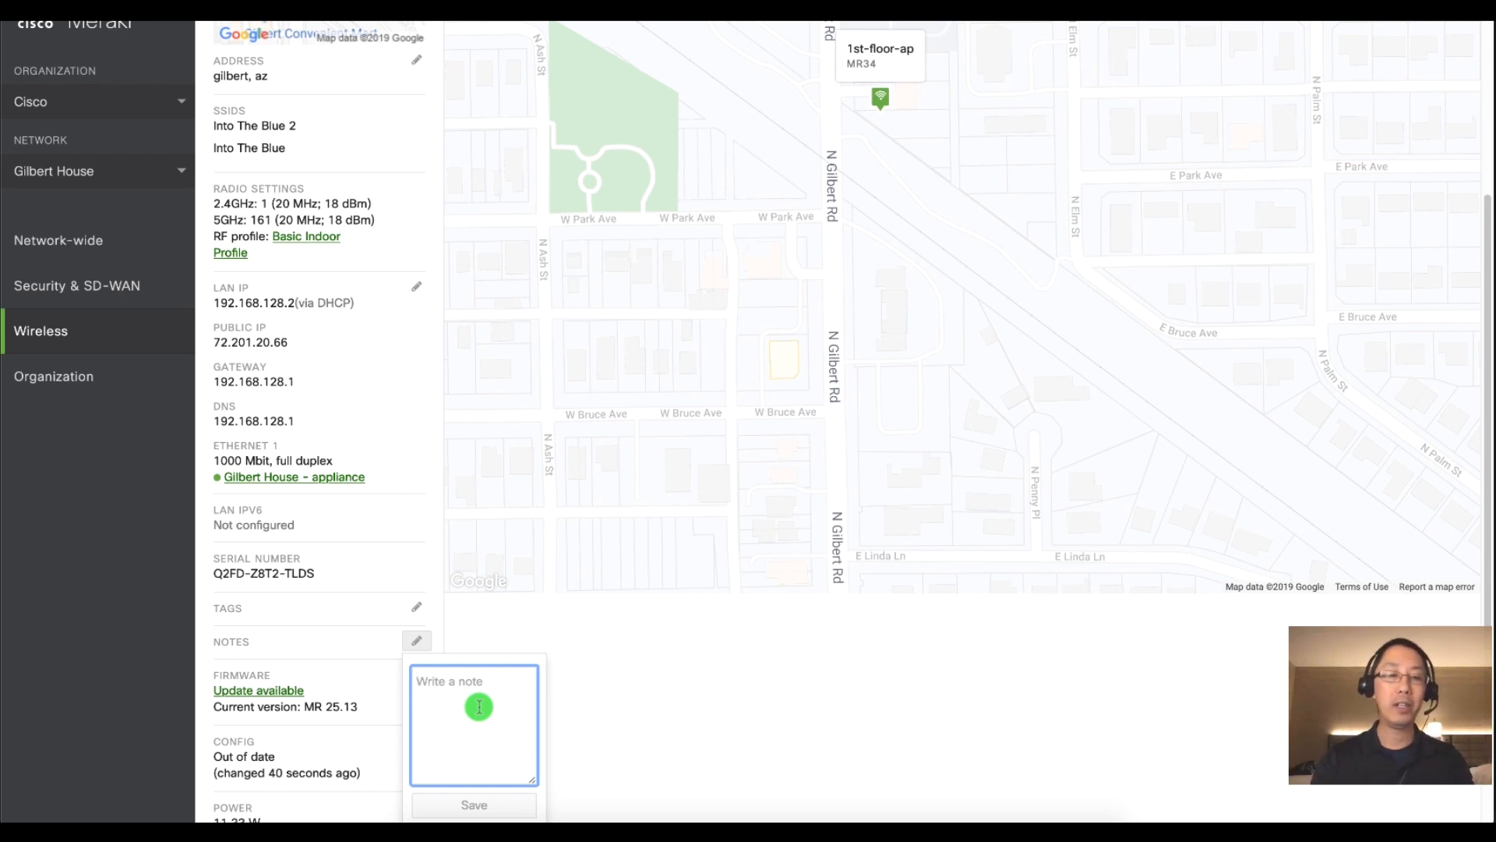
{"action": "type", "text": "In the livin"}
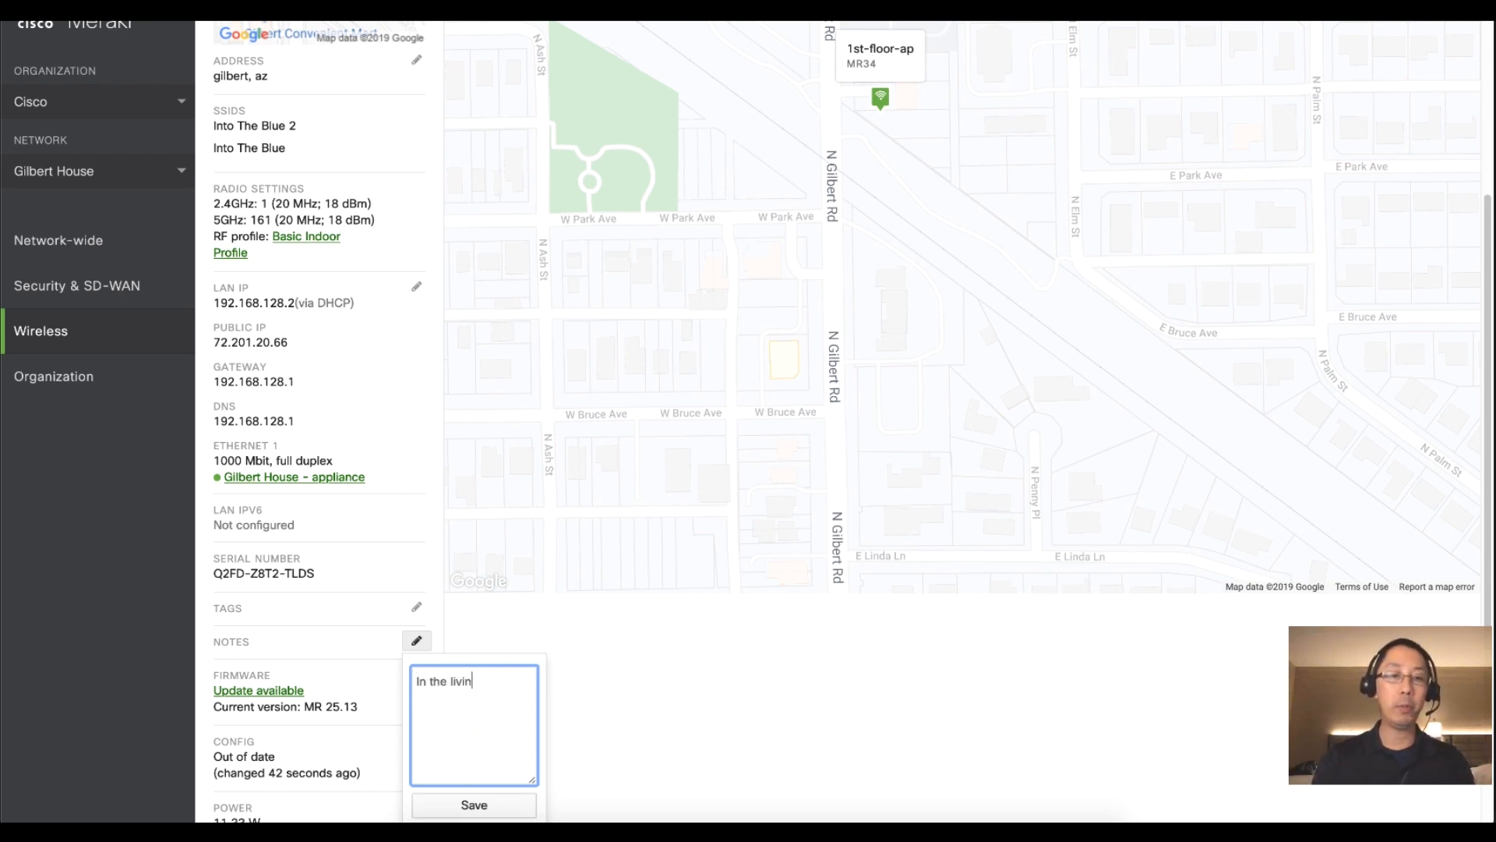
{"action": "type", "text": "g room on top of"}
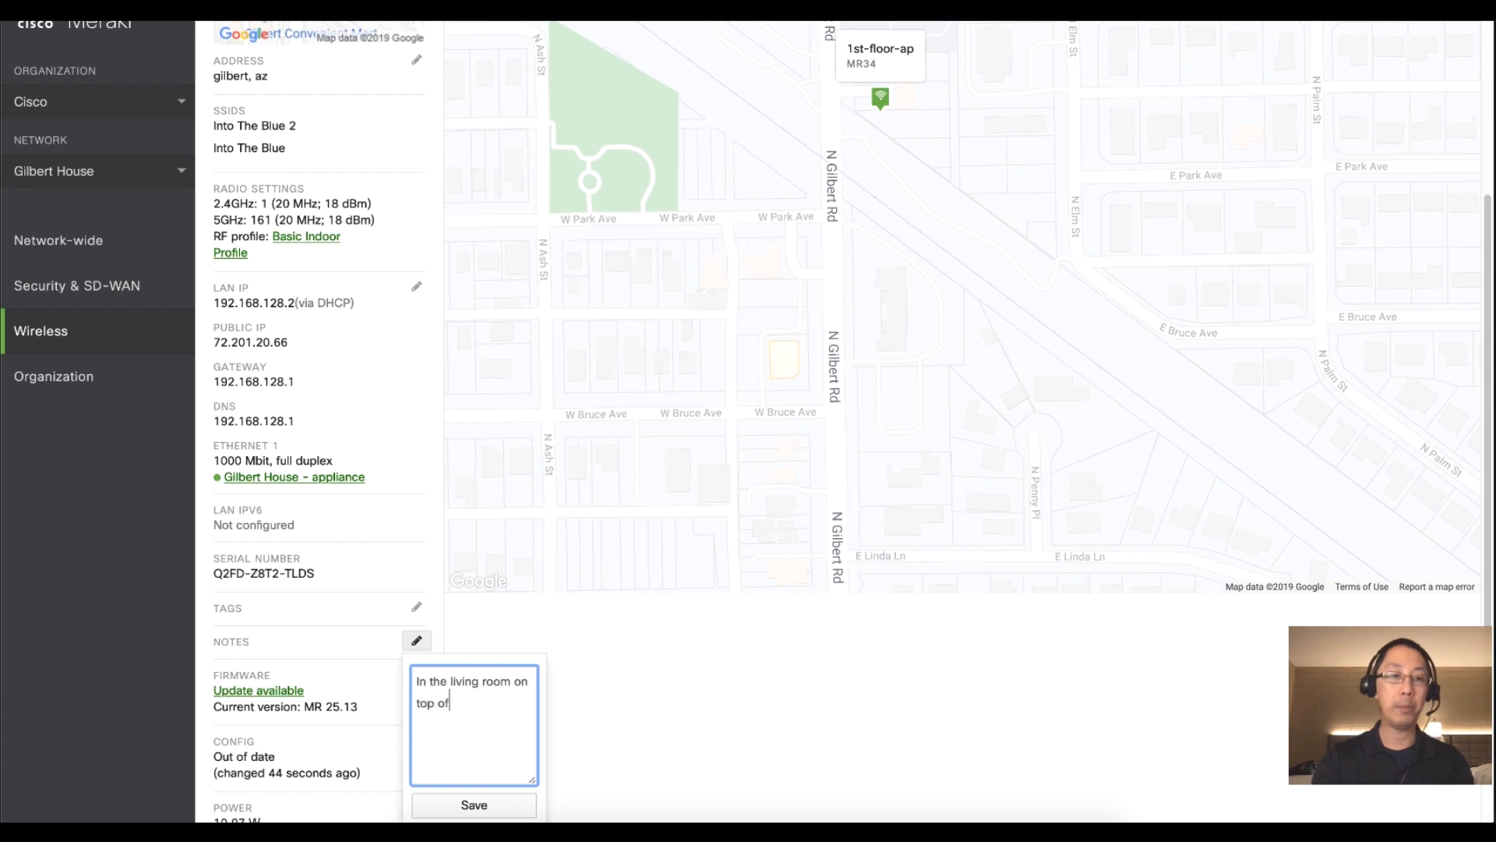
{"action": "type", "text": "the bookcase"}
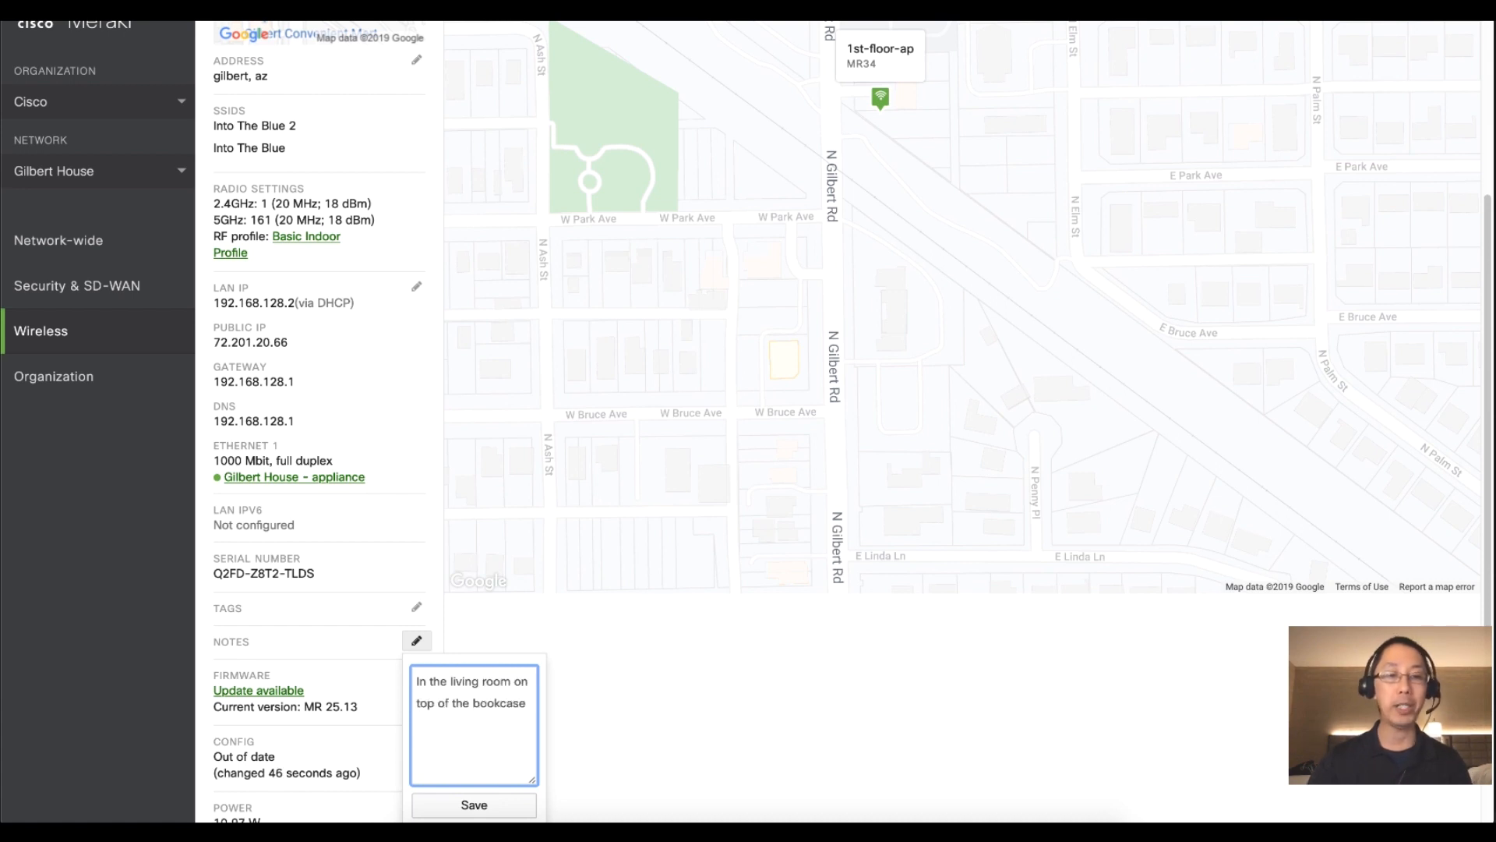
{"action": "left_click", "coordinate": [473, 805]}
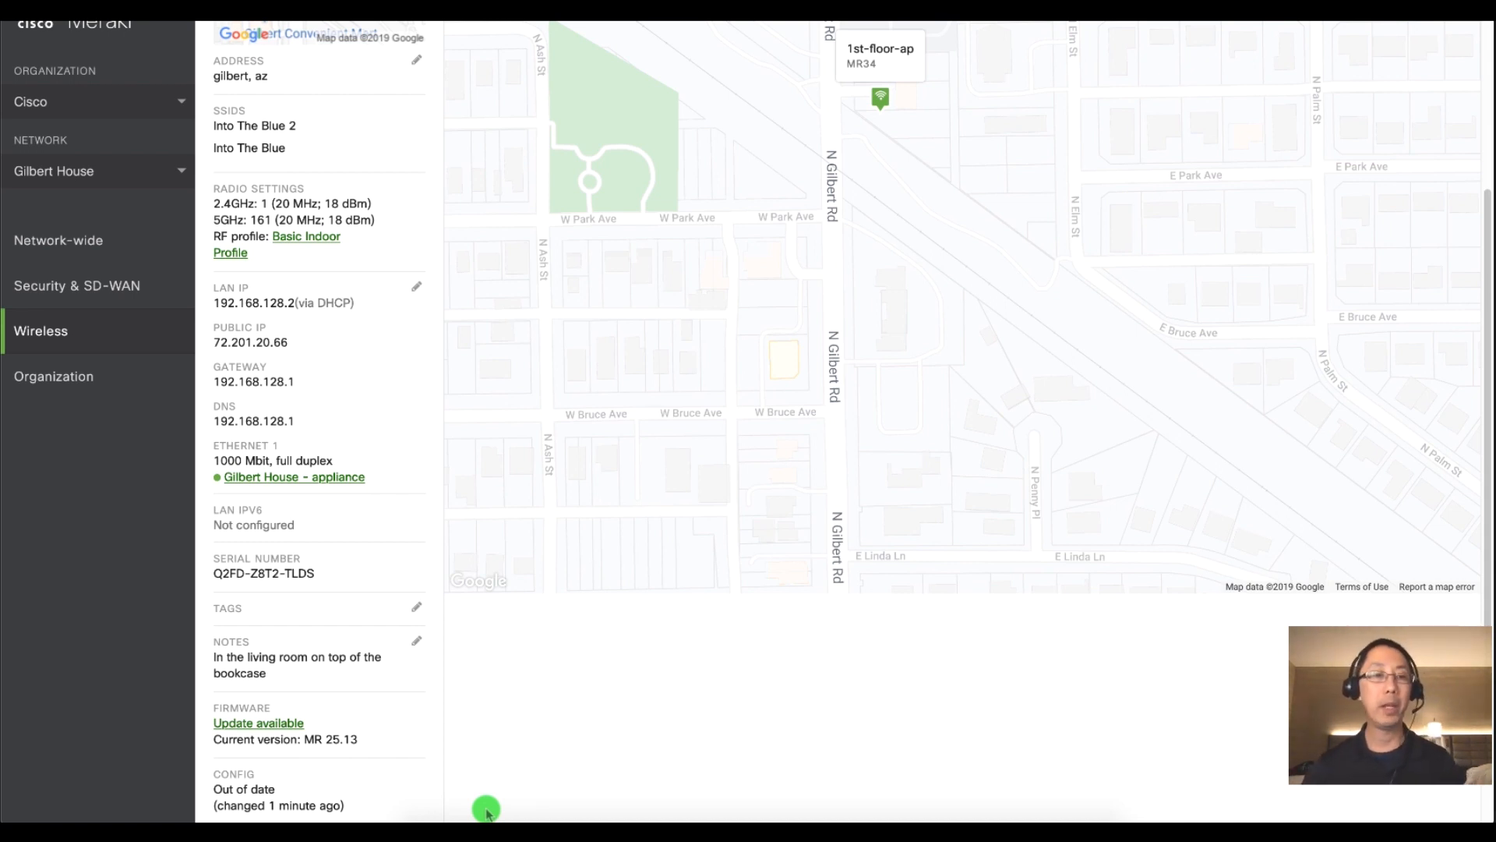
Add the tags '1st' and 'vip' to 1st-floor-ap and save them.
{"action": "left_click", "coordinate": [416, 607]}
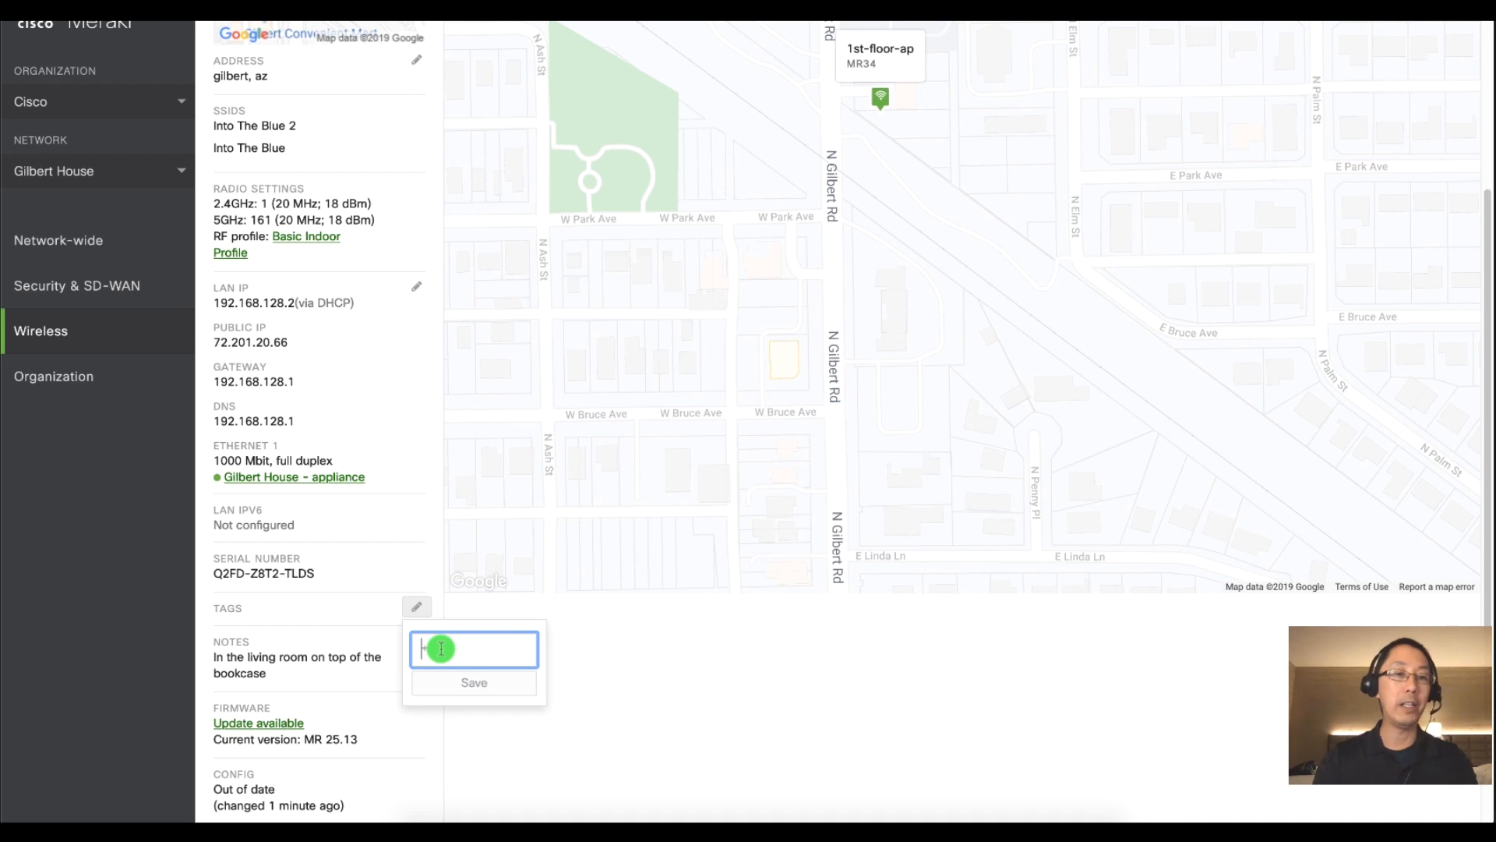
{"action": "type", "text": "1st"}
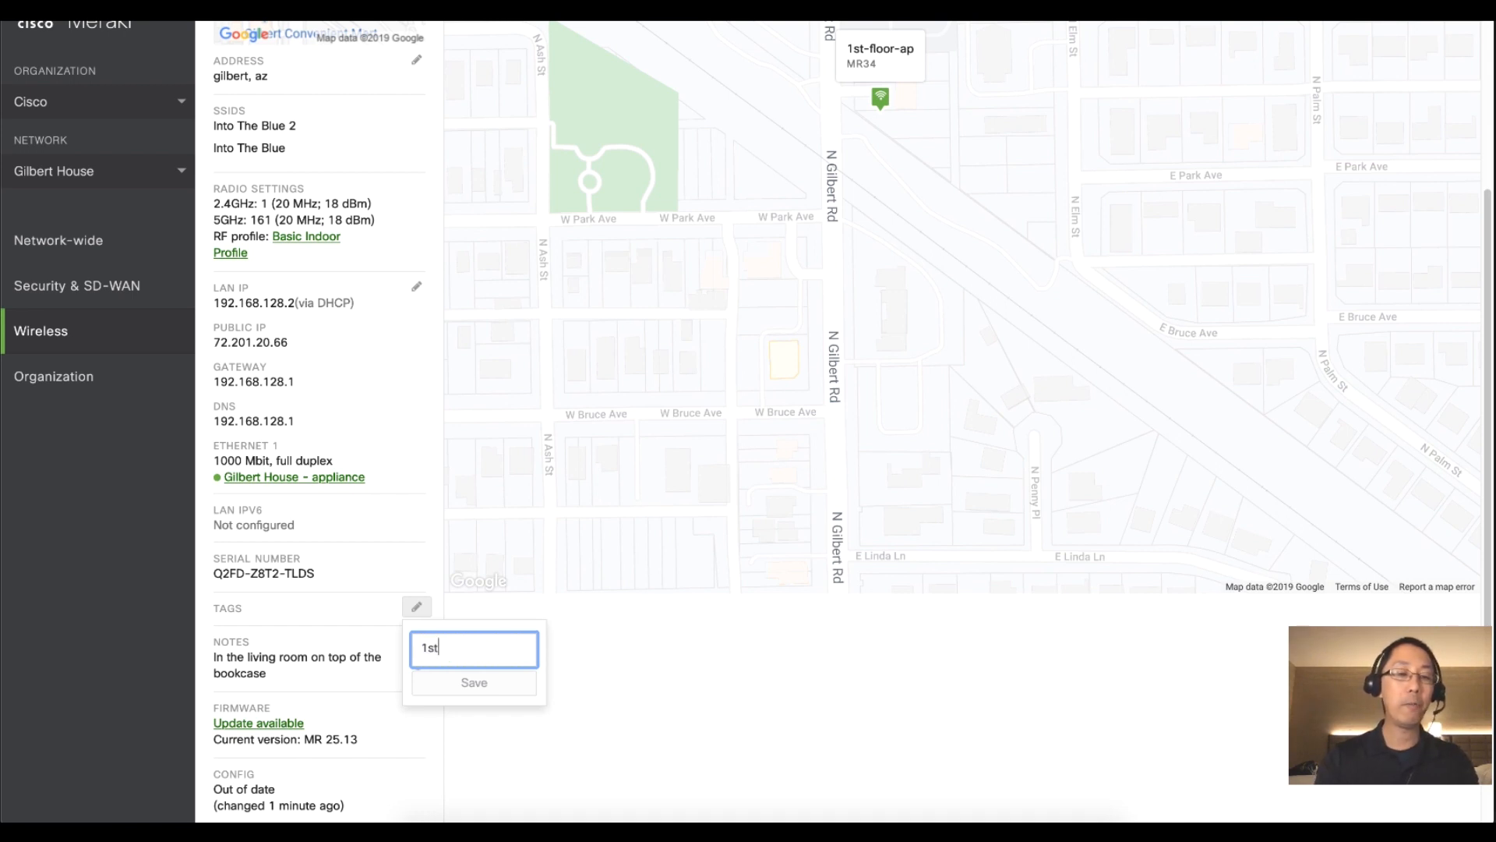
{"action": "key", "text": "Enter"}
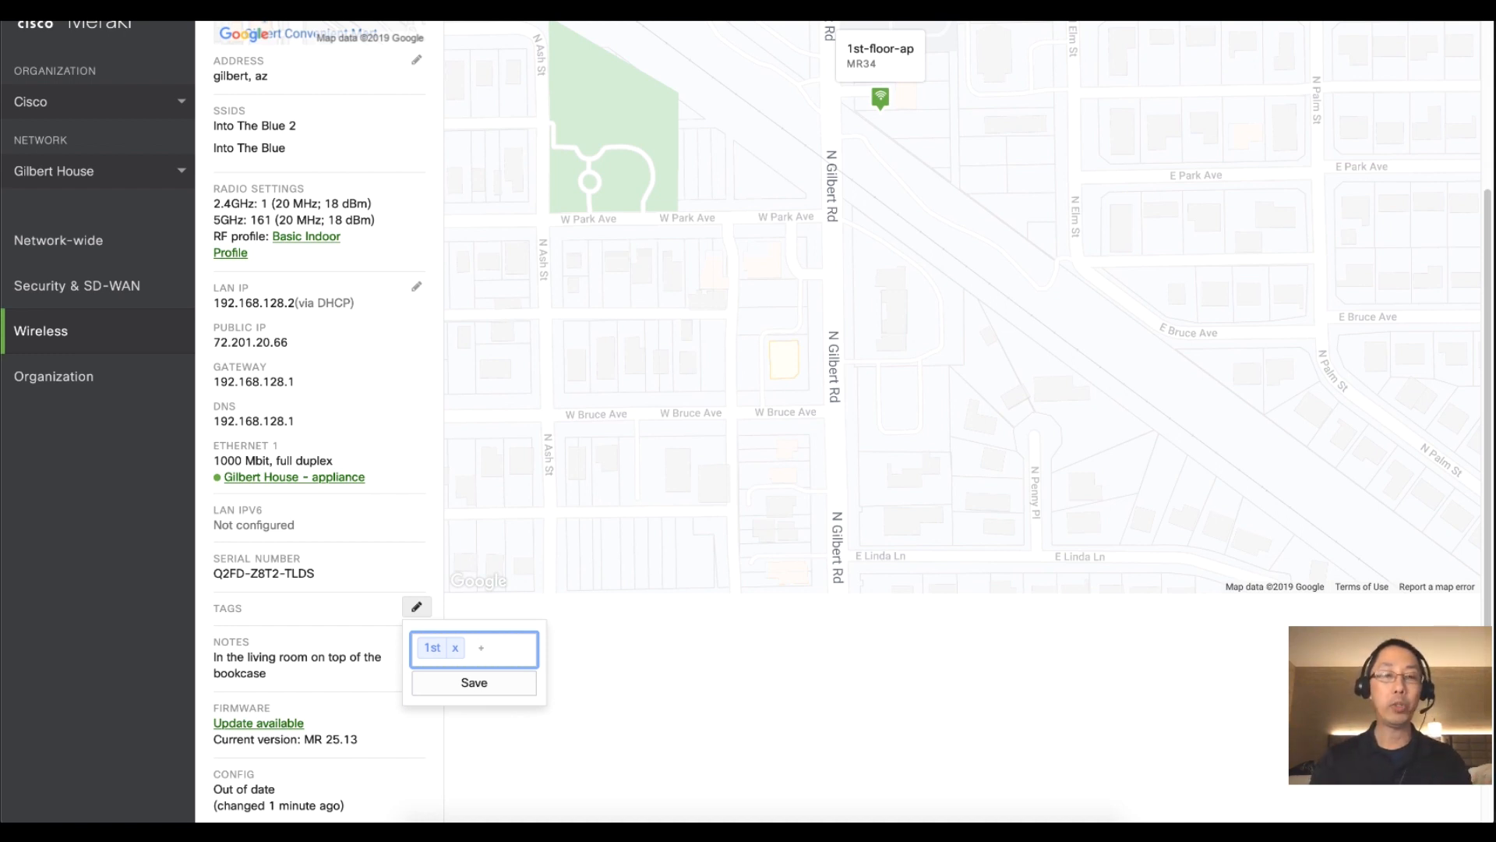
{"action": "type", "text": "vip"}
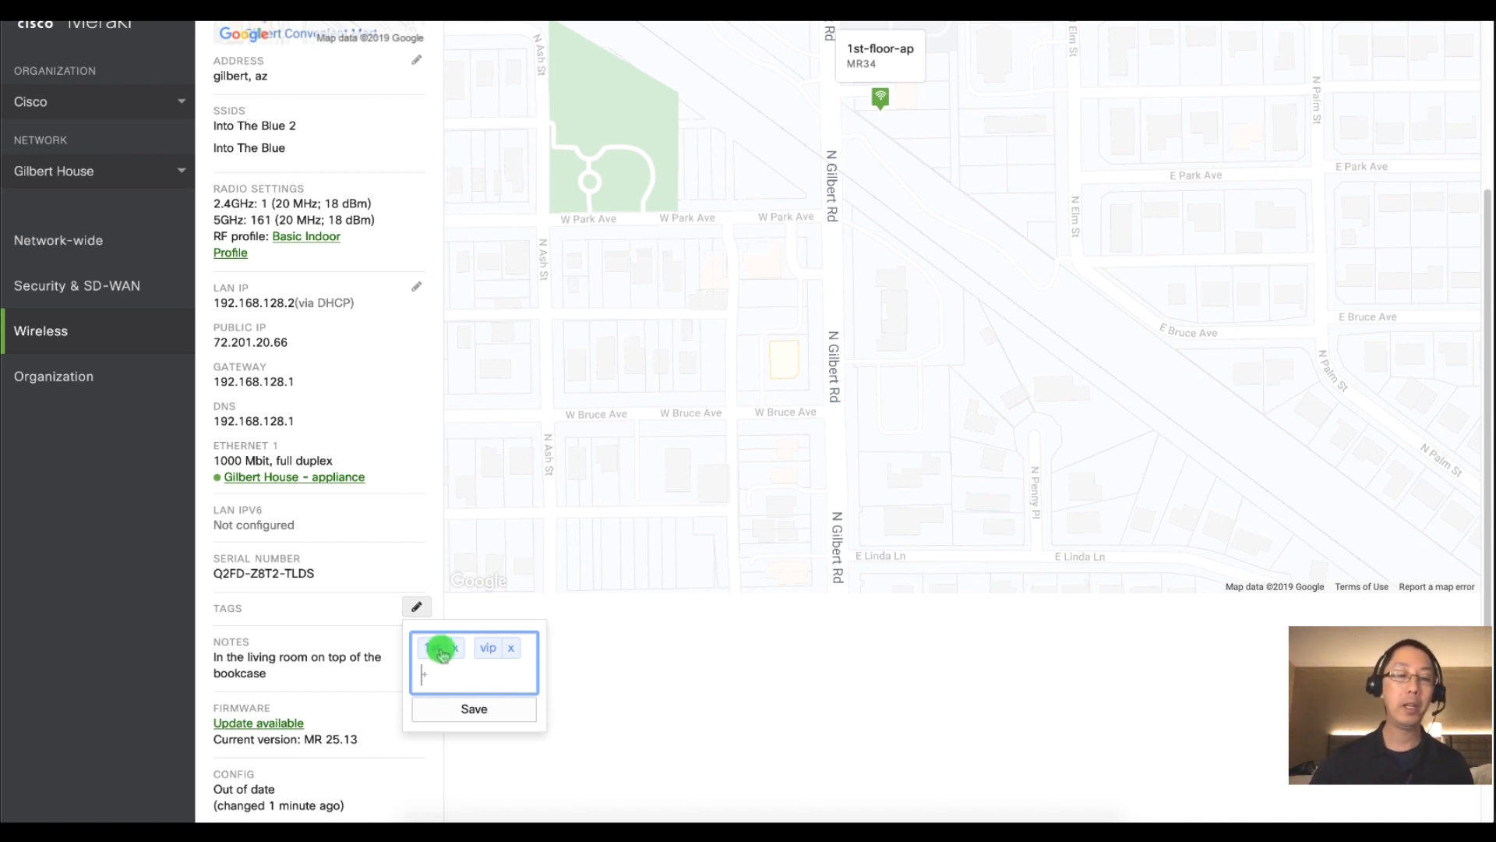
{"action": "left_click", "coordinate": [473, 710]}
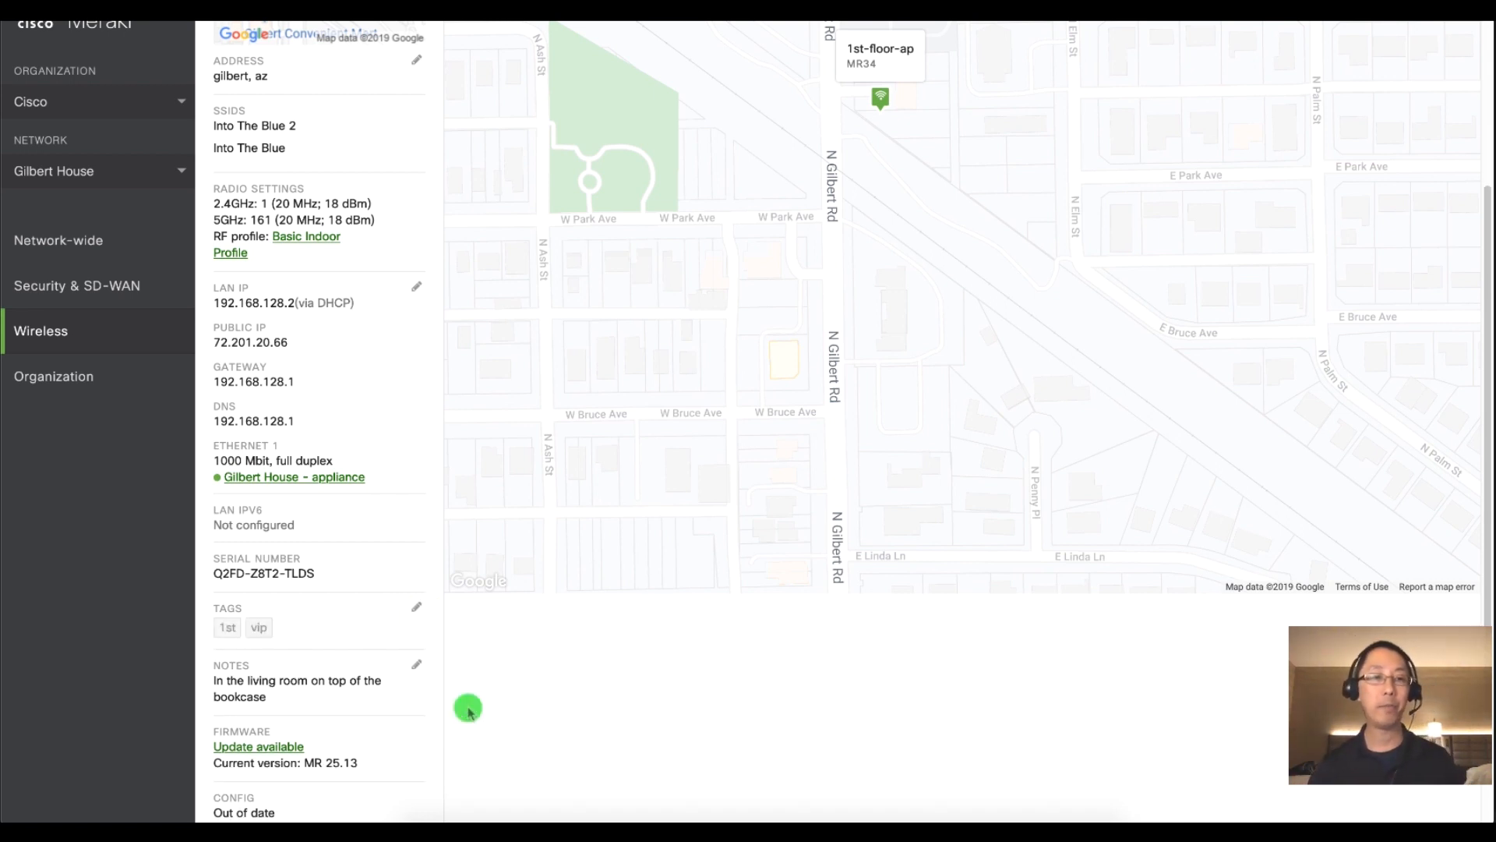
{"action": "mouse_move", "coordinate": [178, 372]}
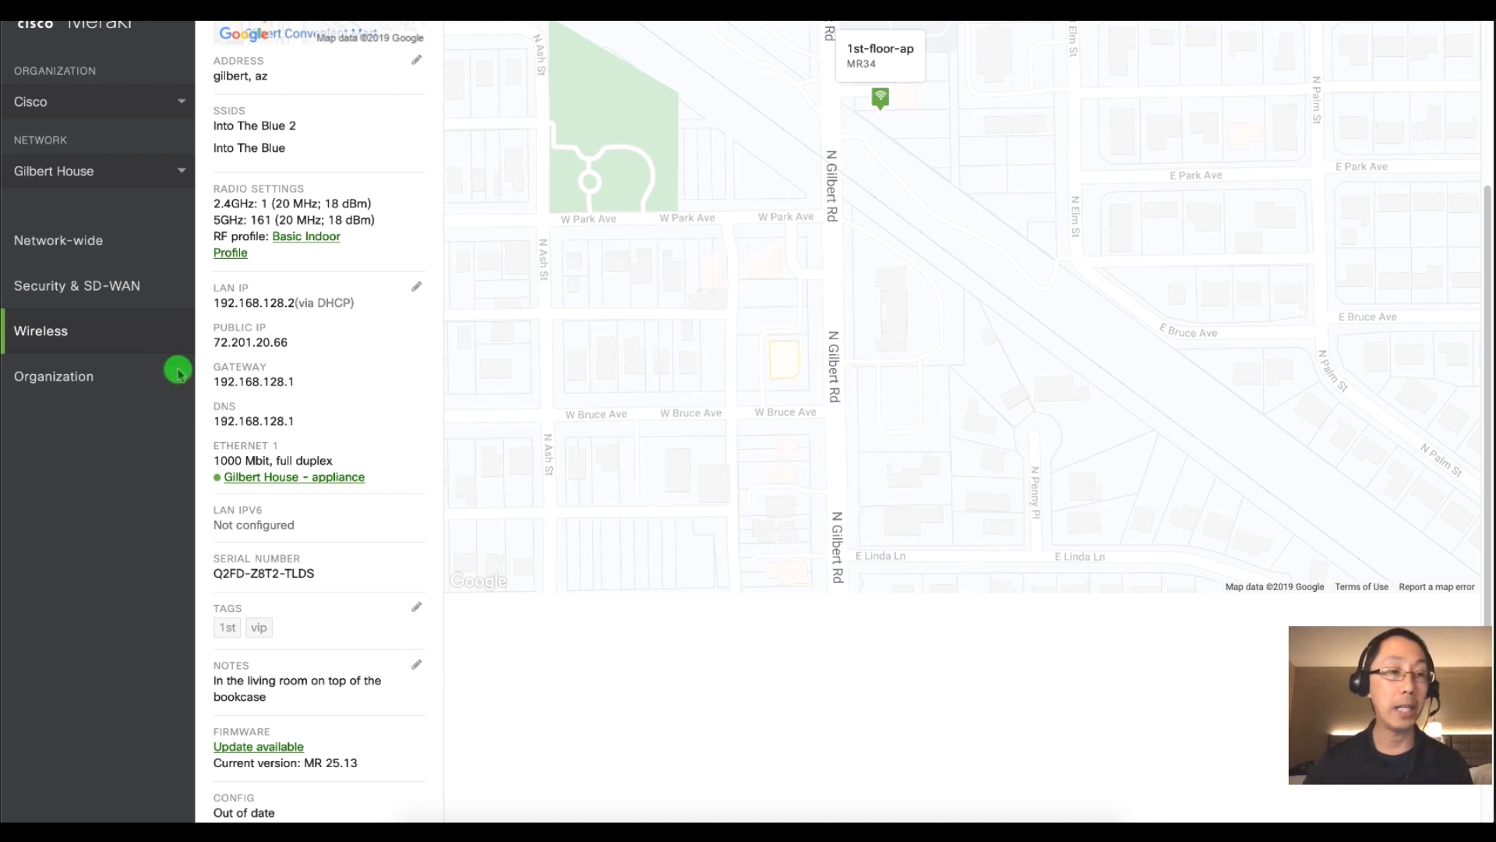
Go to Wireless > Access points and search the list for 'vip'.
{"action": "left_click", "coordinate": [41, 330]}
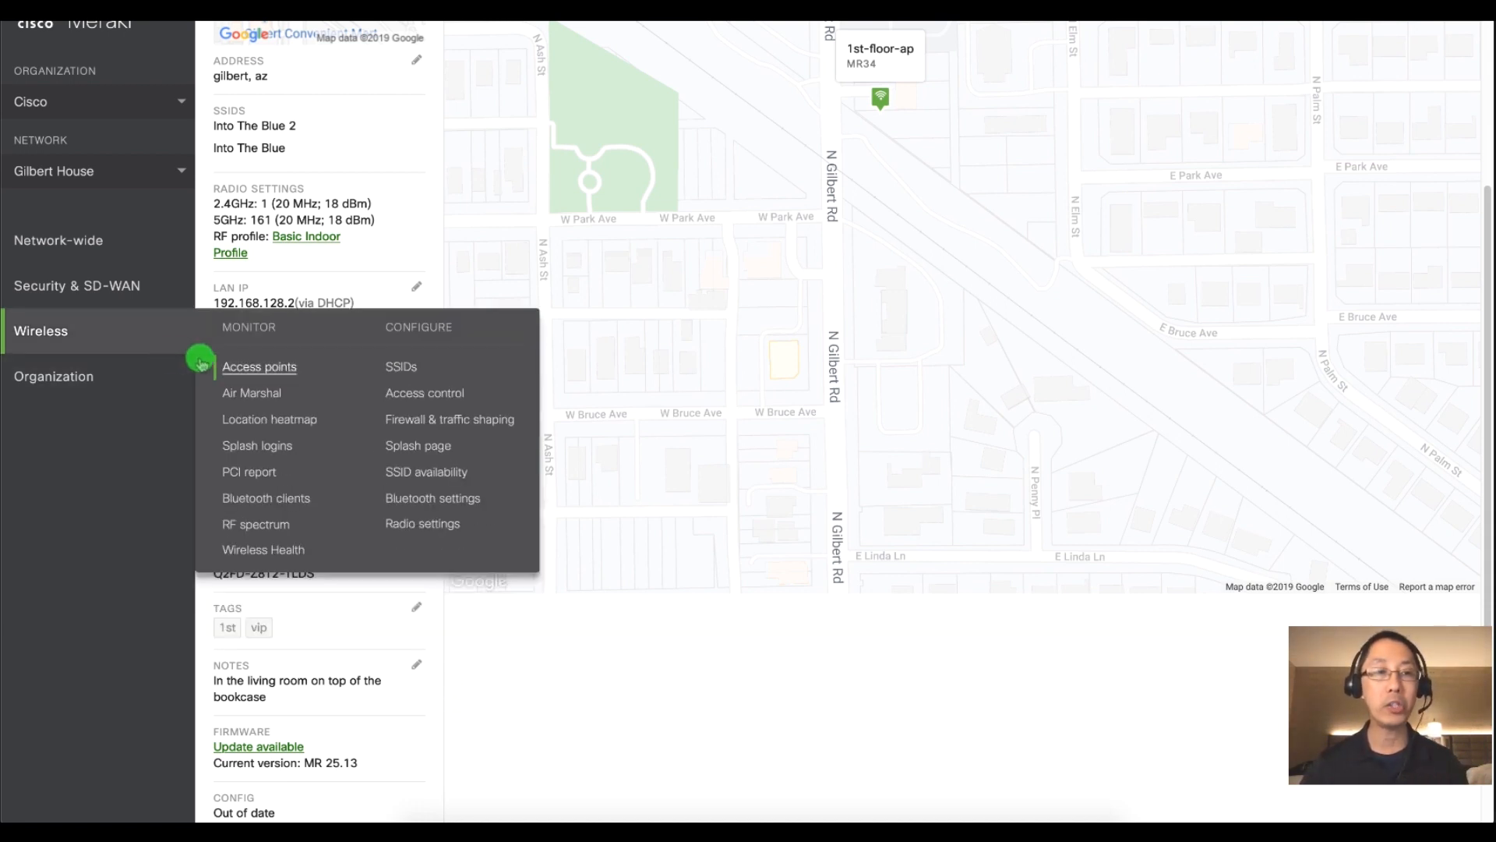
{"action": "left_click", "coordinate": [259, 368]}
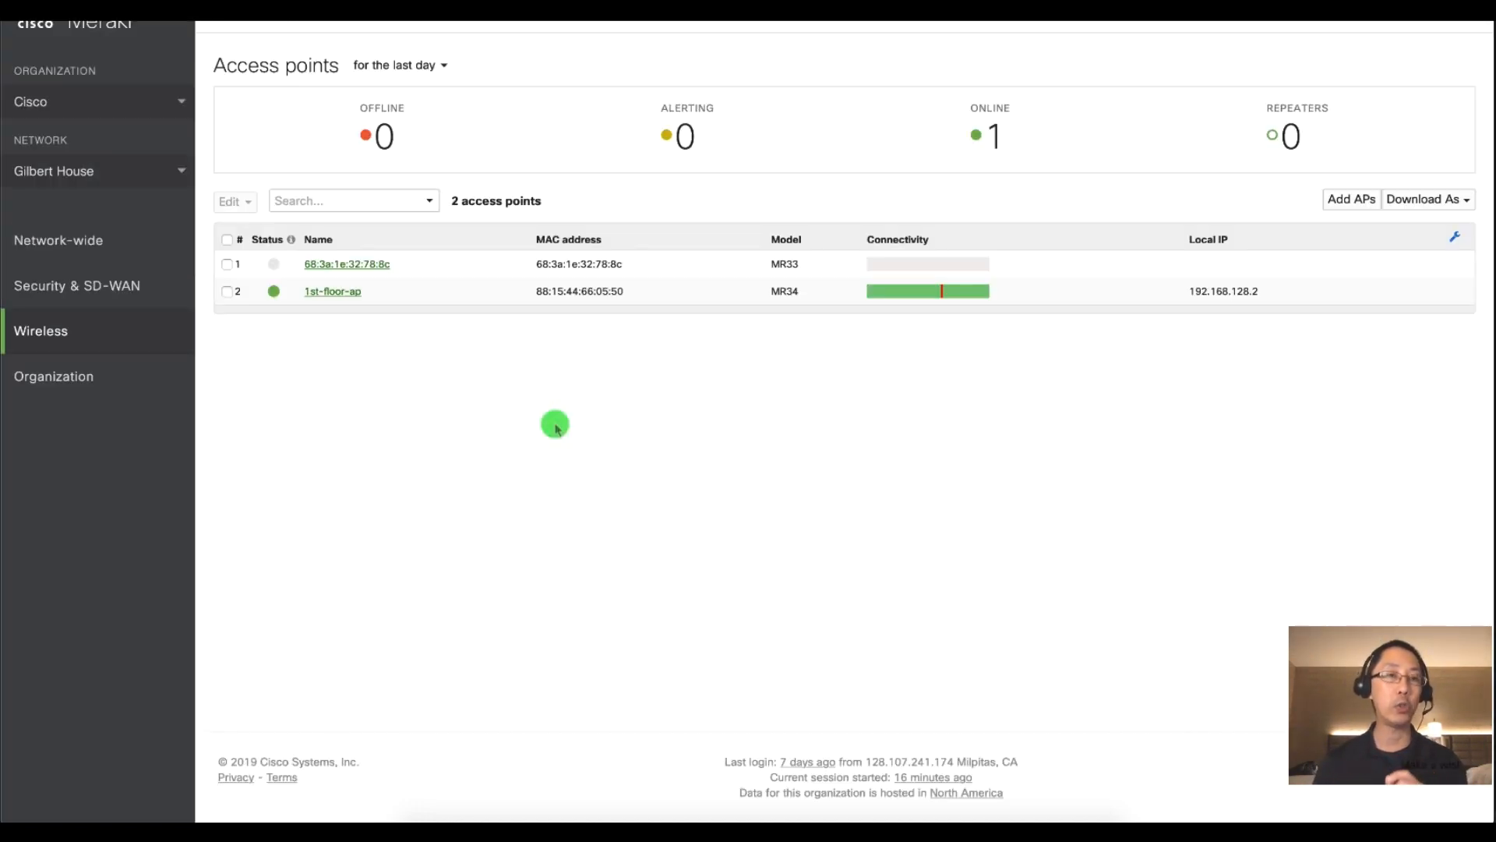
{"action": "left_click", "coordinate": [339, 200]}
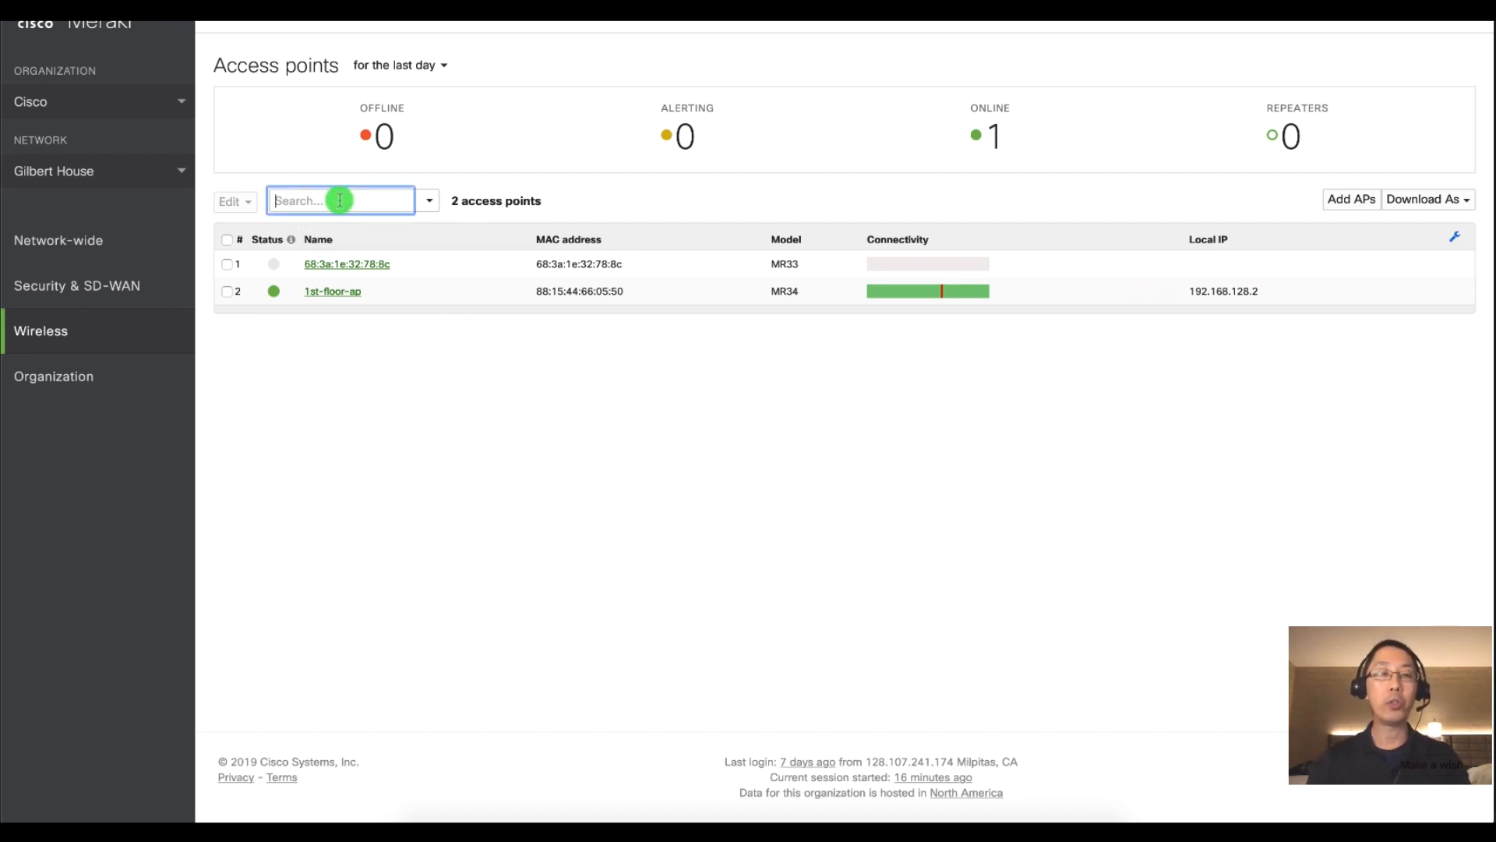
{"action": "type", "text": "vip"}
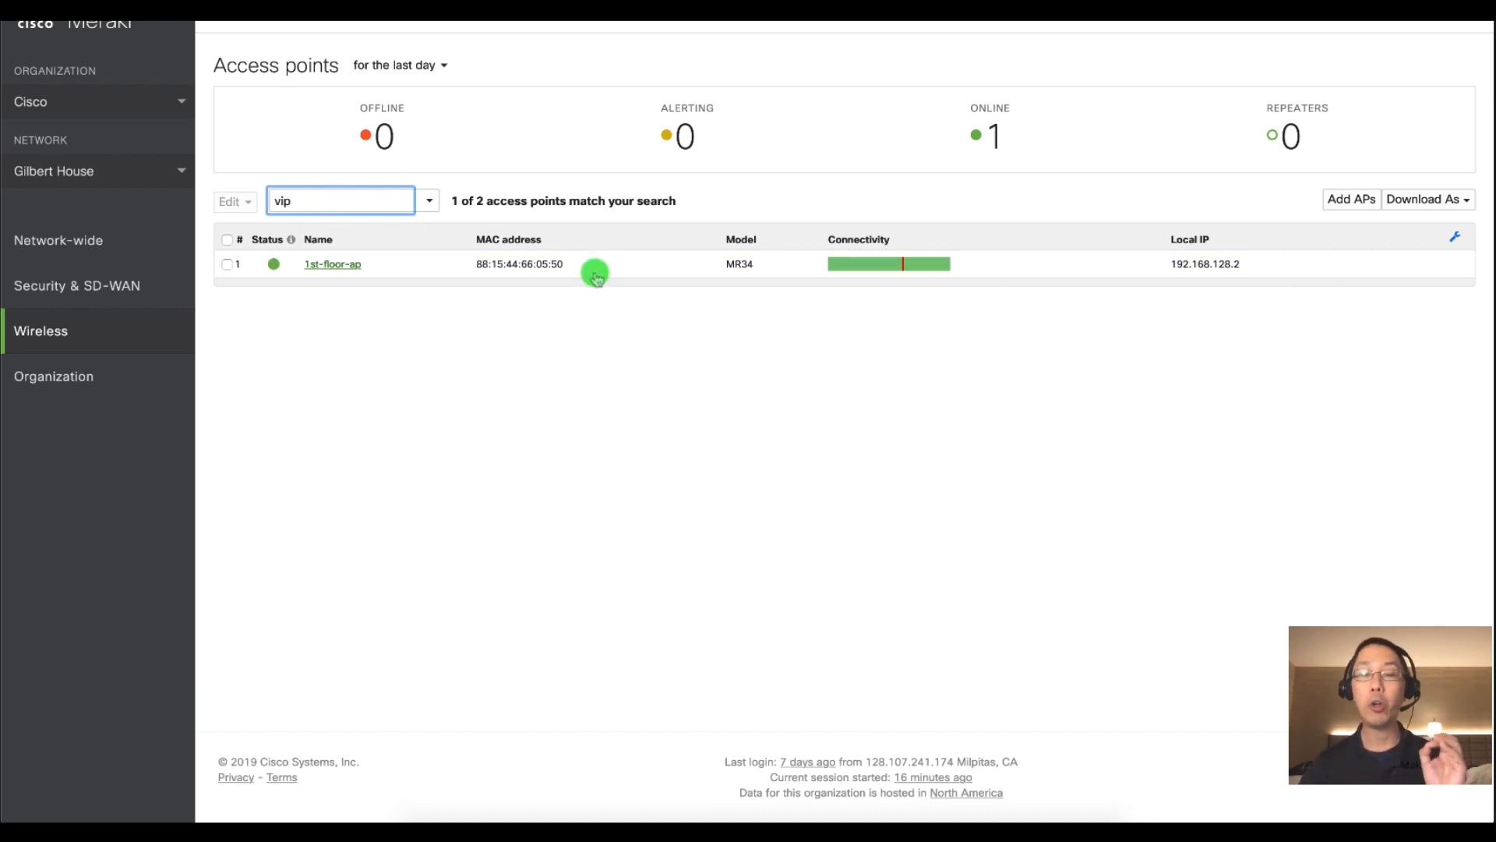
{"action": "mouse_move", "coordinate": [596, 269]}
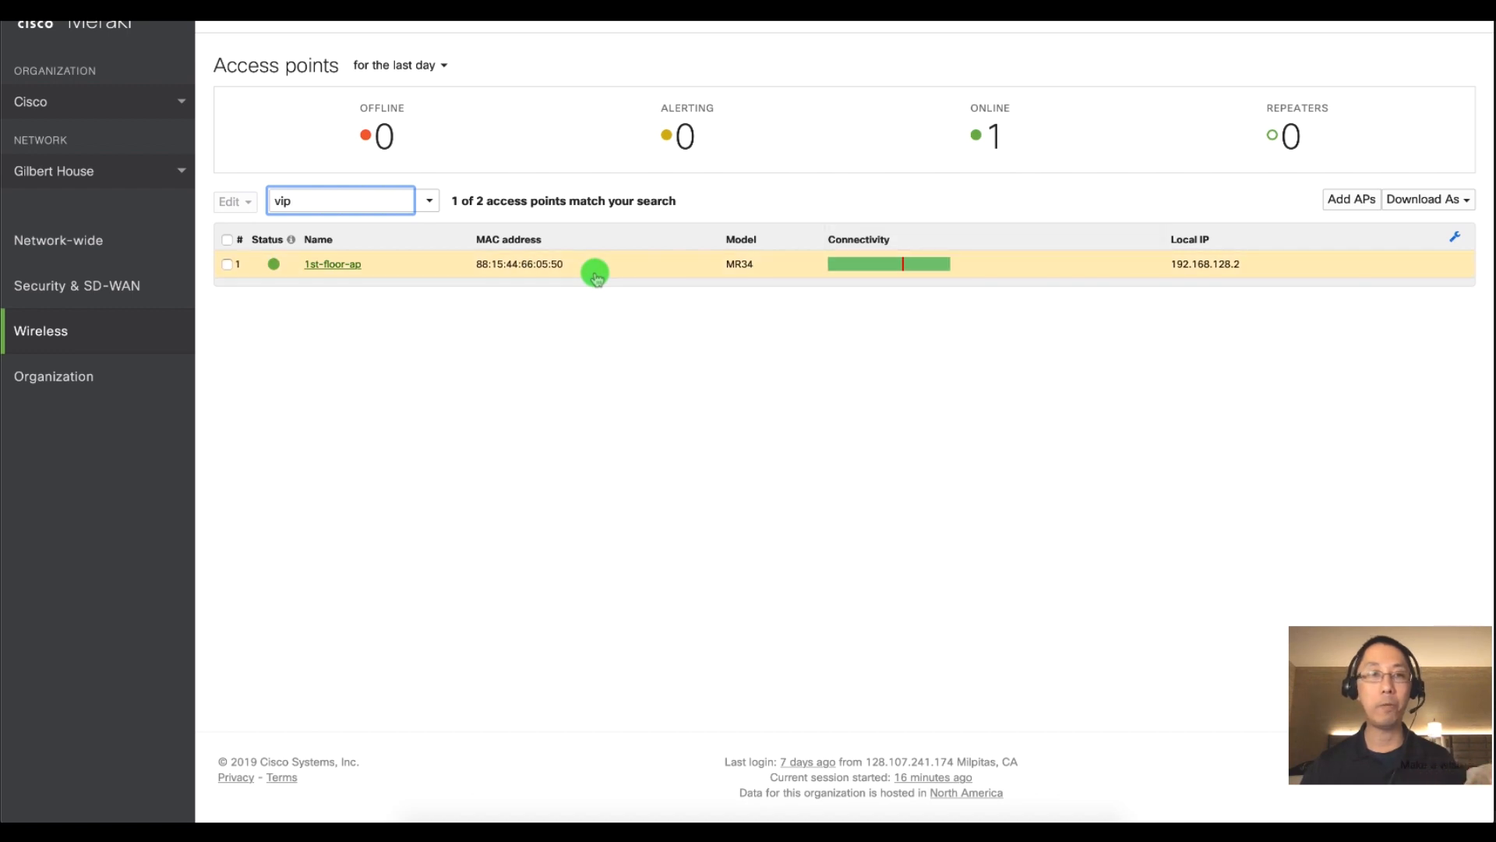
{"action": "mouse_move", "coordinate": [1356, 245]}
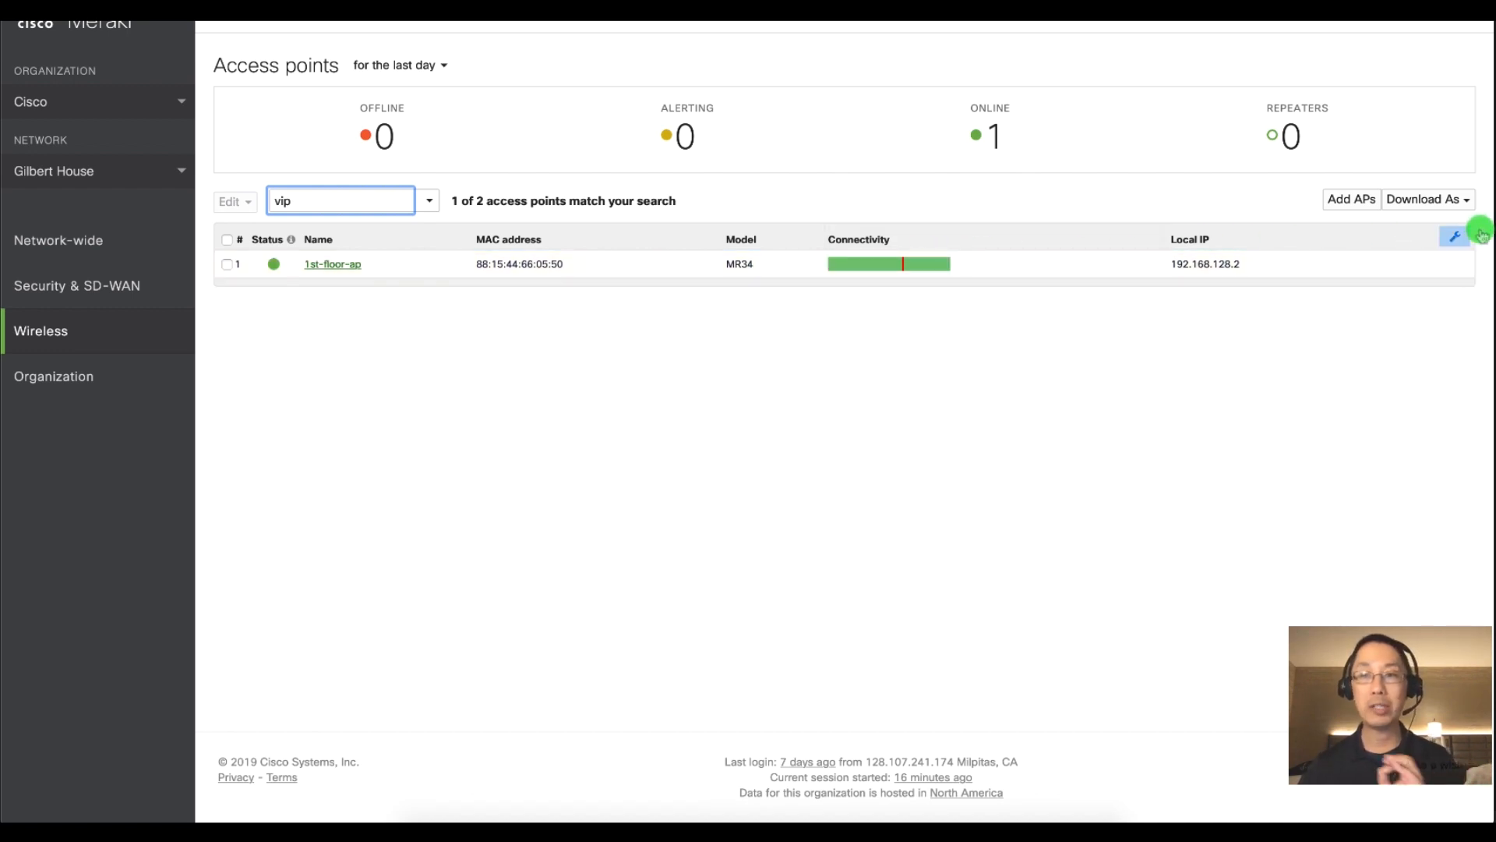
Enable the Tags column in the filtered list, then select the 'vip' search text.
{"action": "left_click", "coordinate": [1476, 249]}
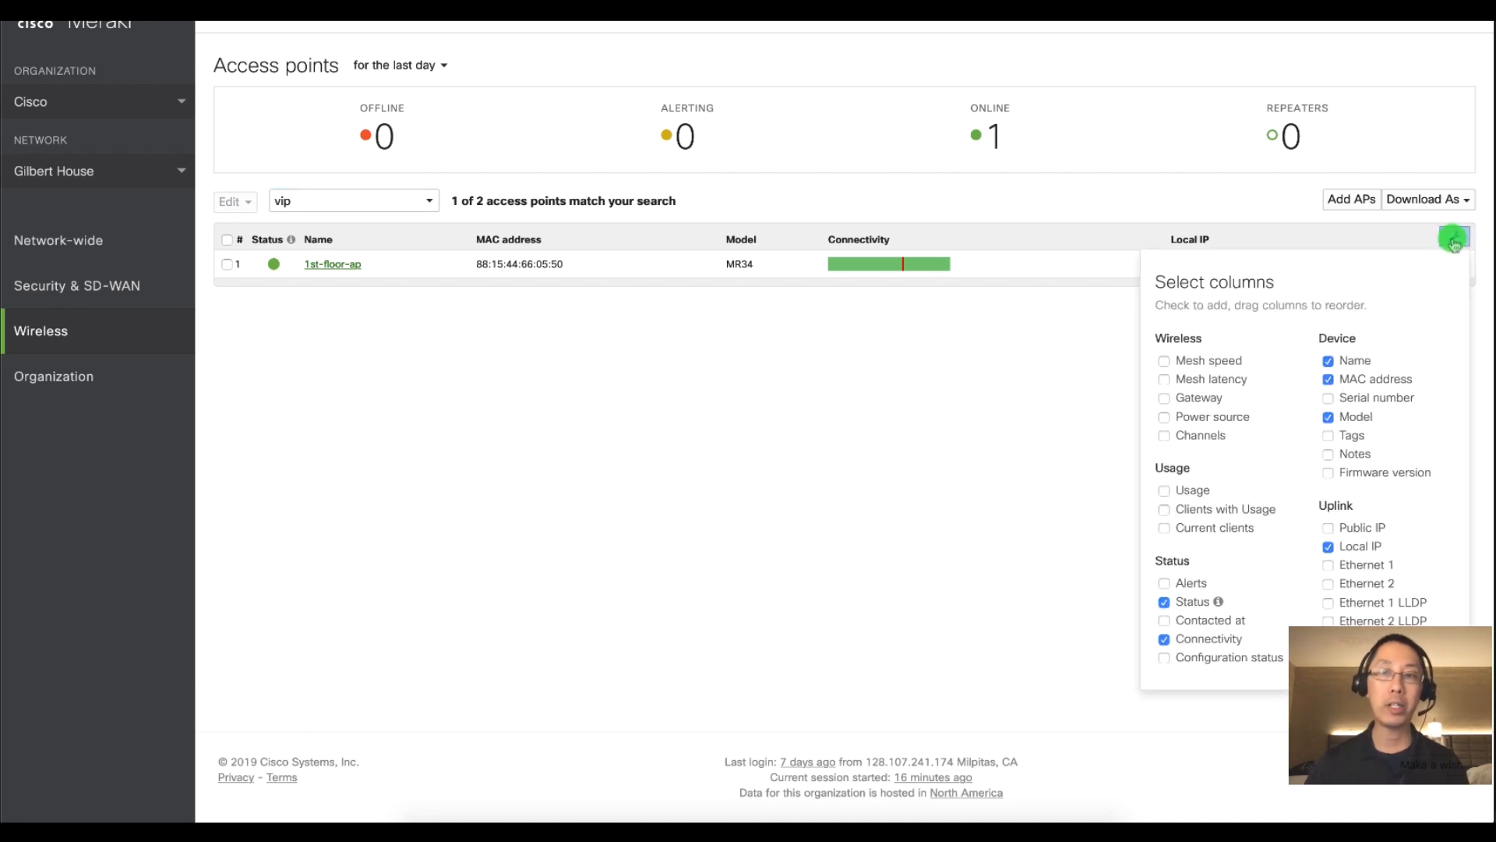
{"action": "mouse_move", "coordinate": [1427, 343]}
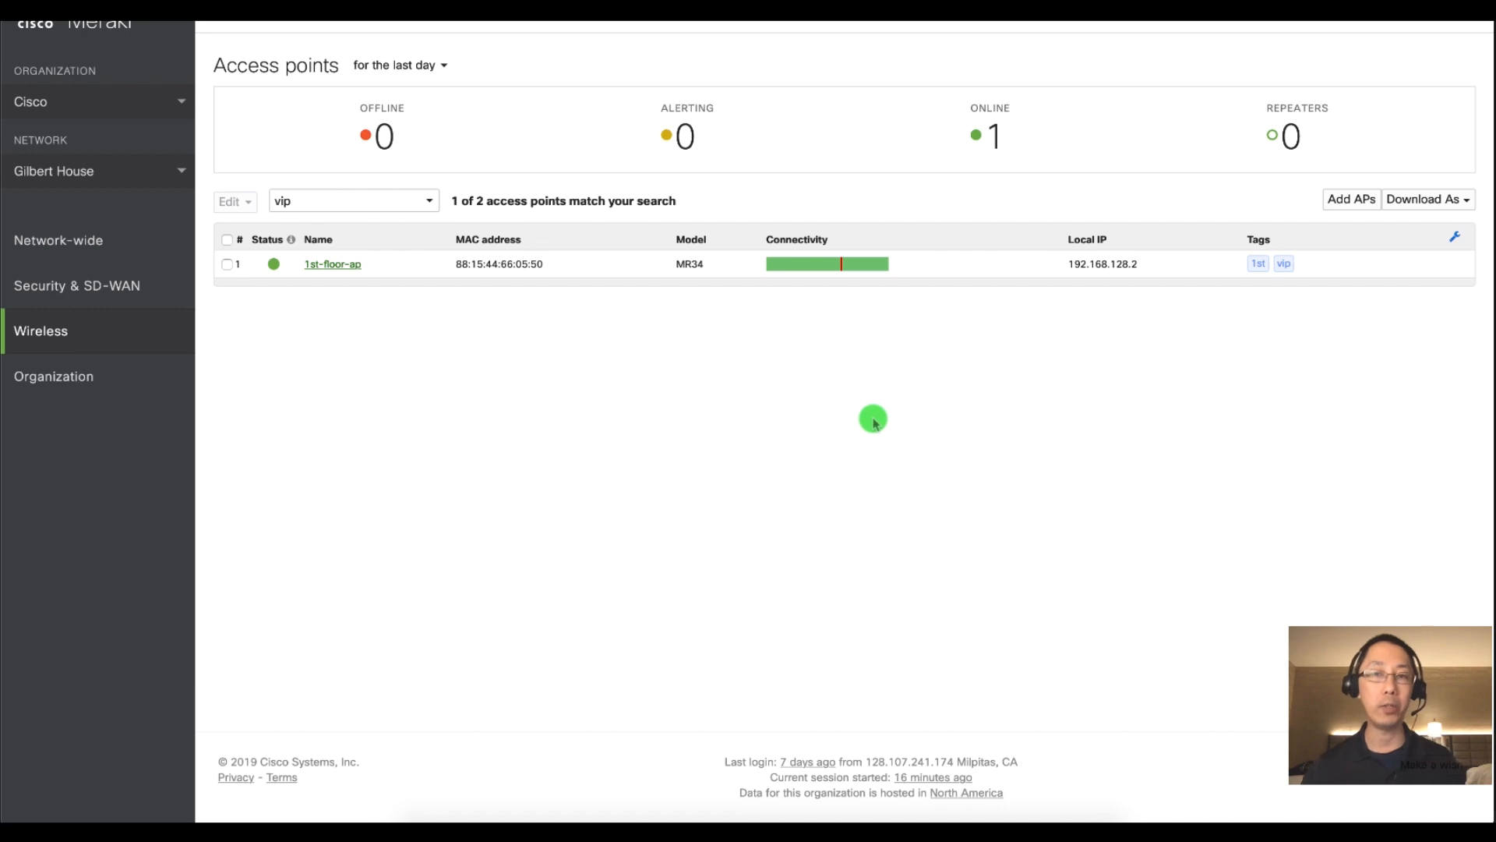
{"action": "left_click", "coordinate": [343, 205]}
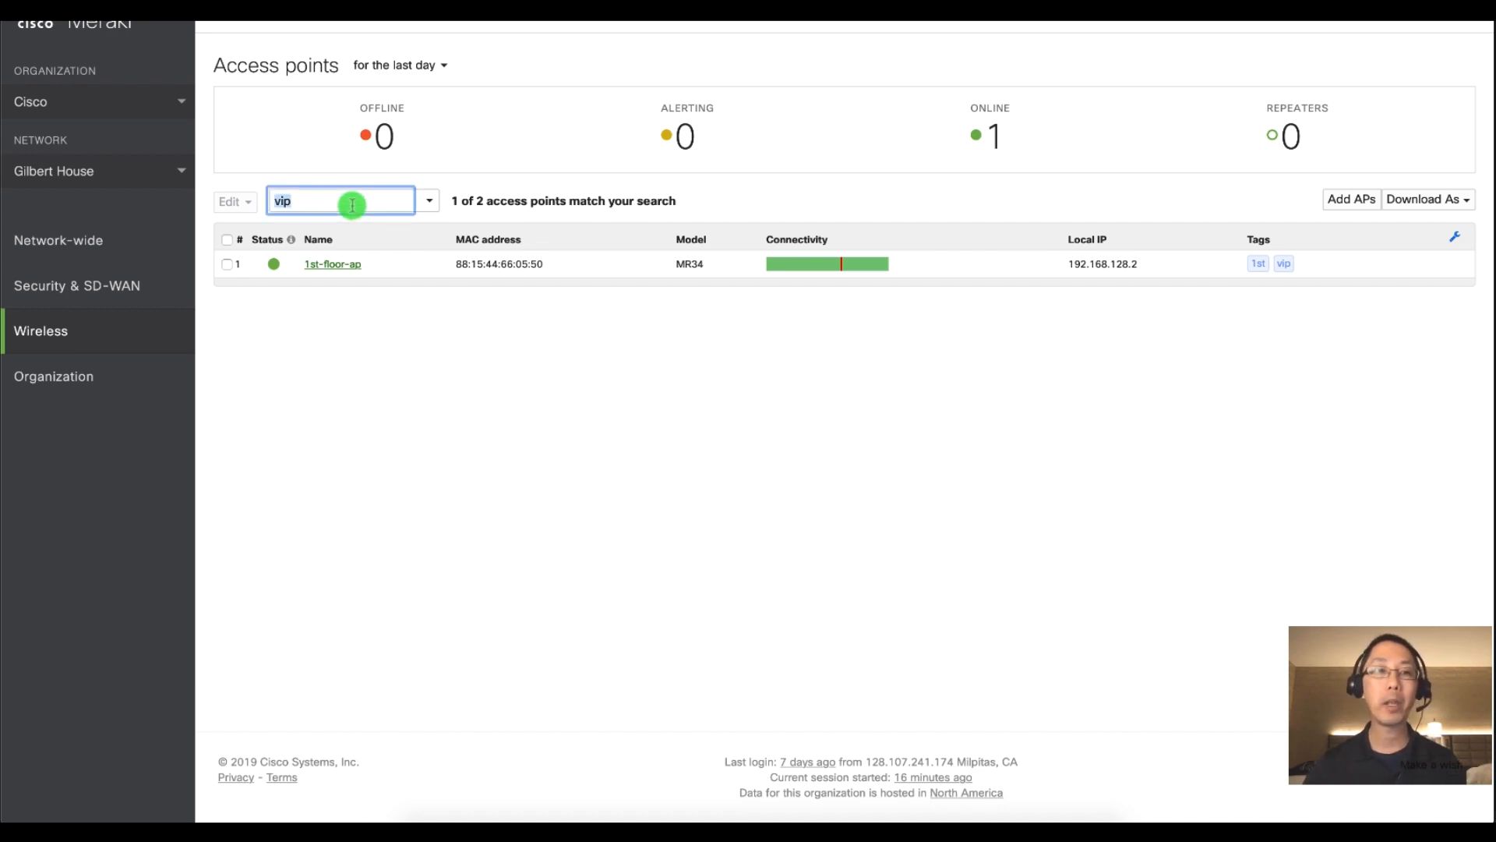